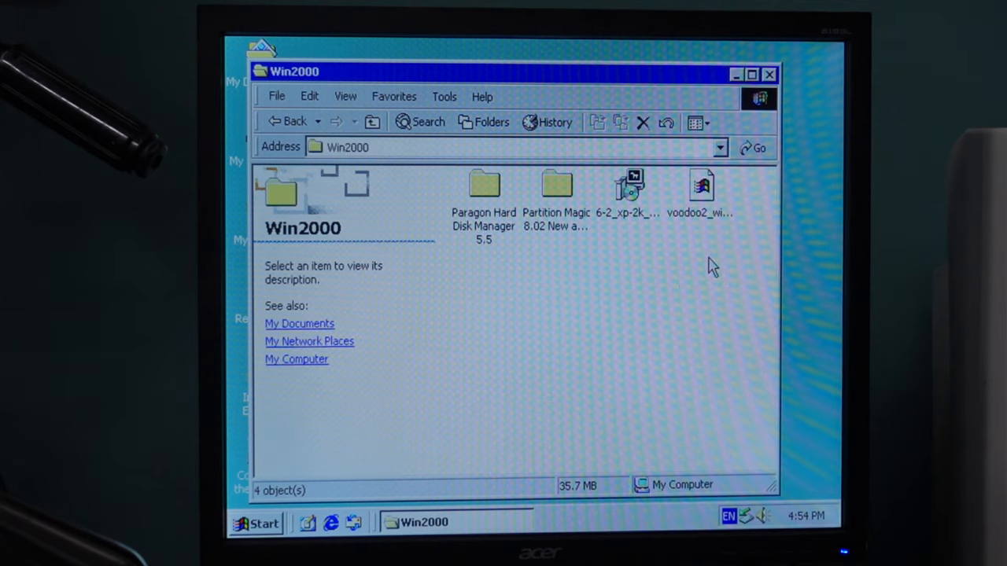
- Launch 6-2_xp-2k_Radeon9000_30152.exe and start installing into the default folder
click(630, 186)
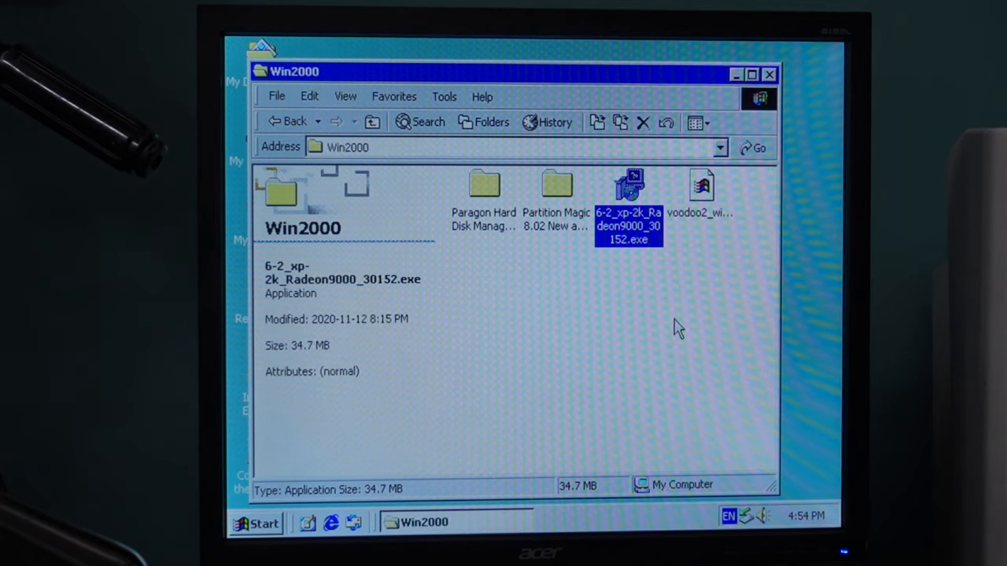
double_click(628, 189)
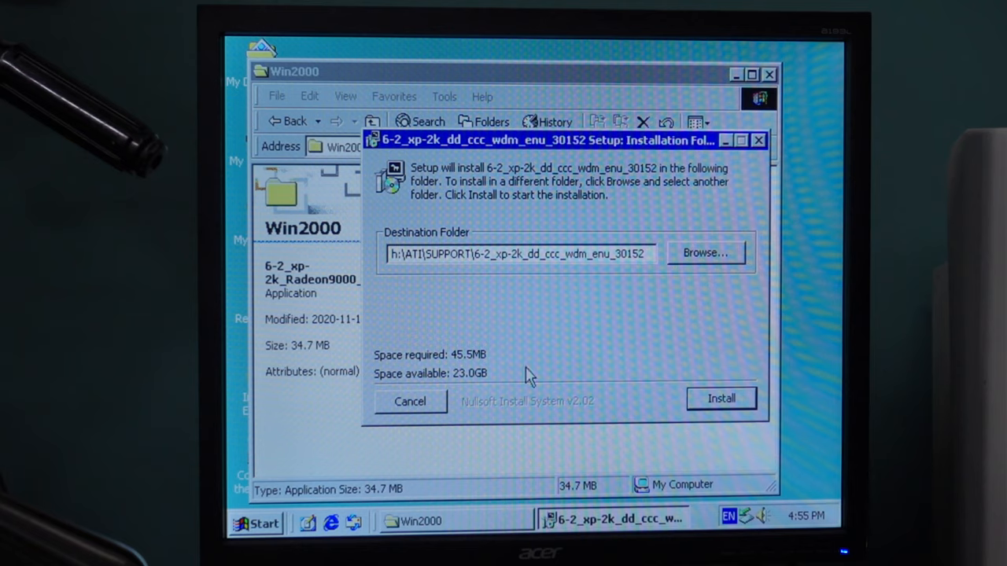
click(721, 398)
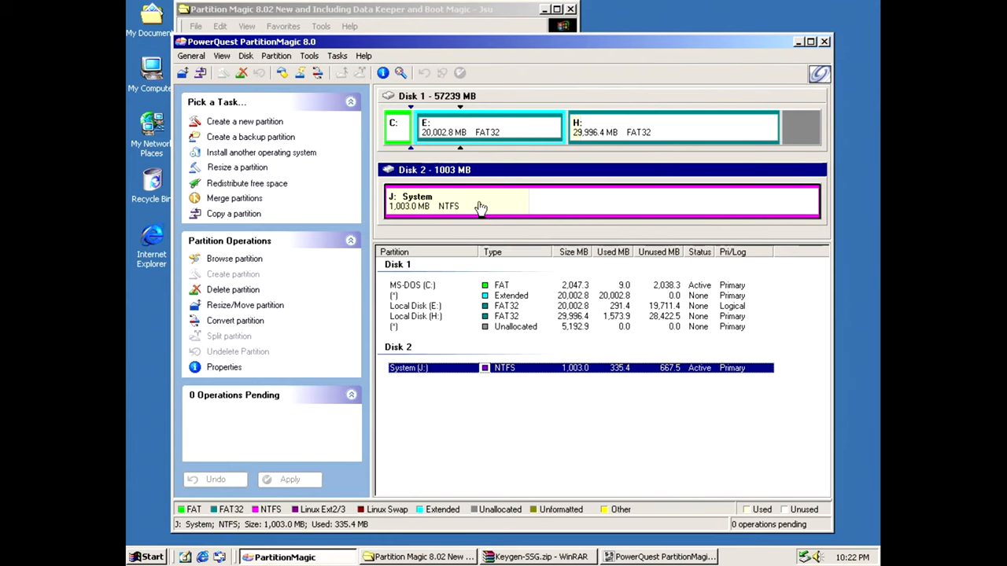
- Select the 1003 MB System (J:) partition and confirm applying its copy to Disk 3
click(232, 214)
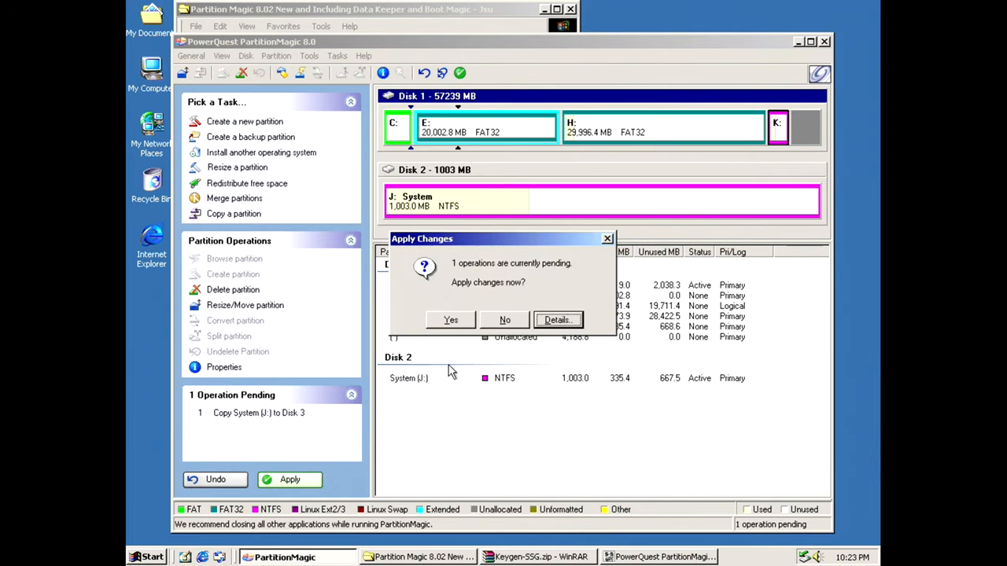
click(450, 320)
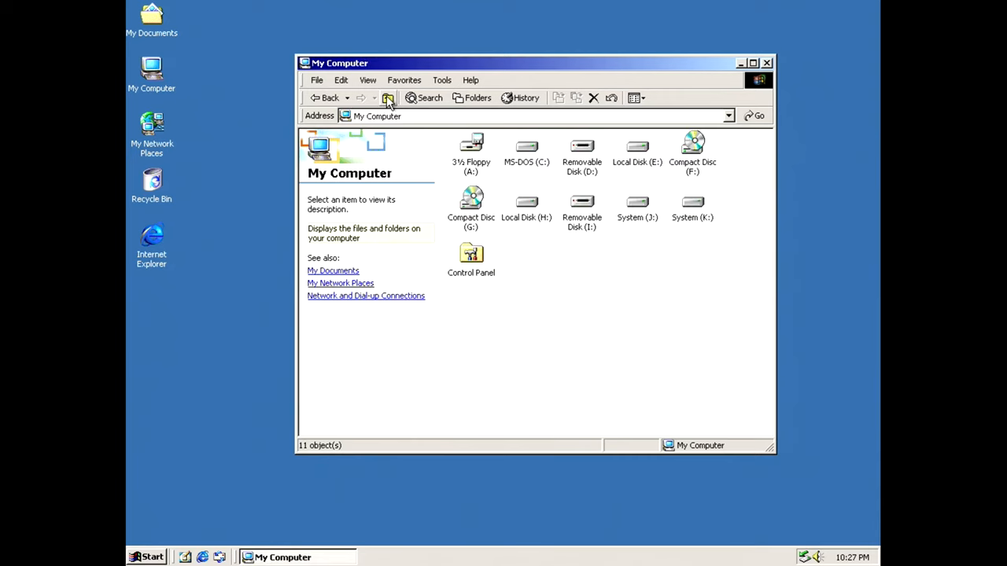
- Open boot.ini from the MS-DOS (C:) drive in Notepad, with hidden files shown
double_click(525, 149)
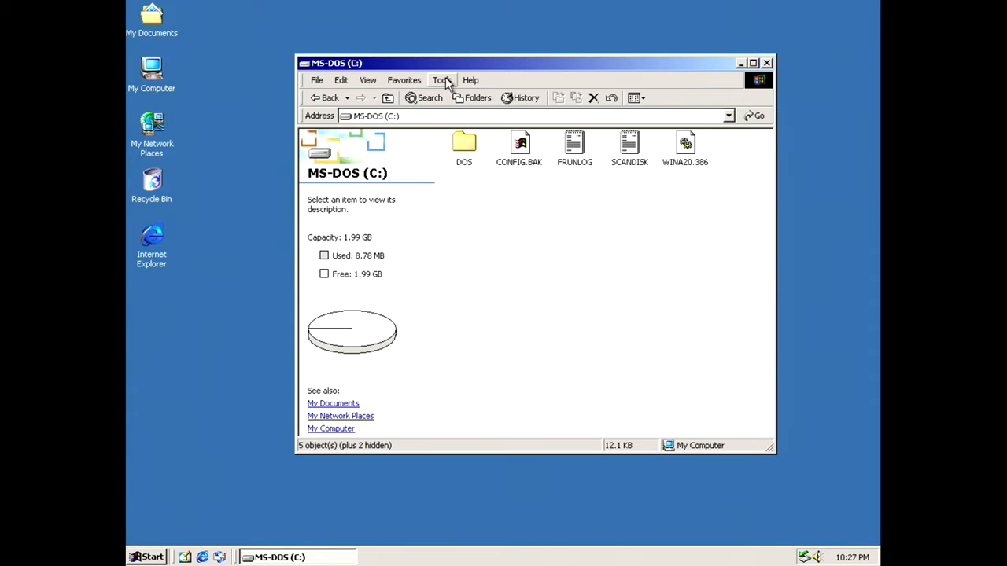
click(440, 79)
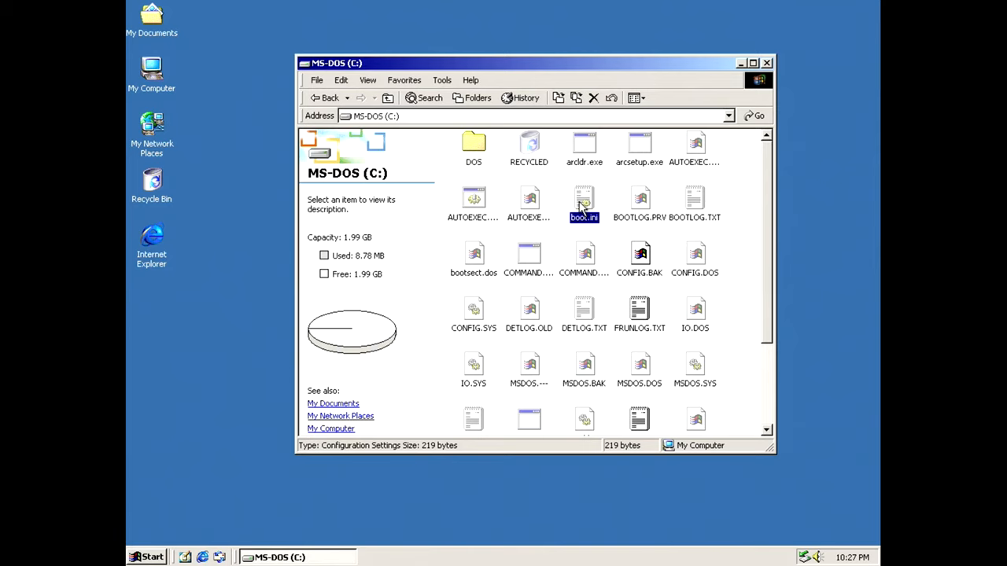
double_click(584, 203)
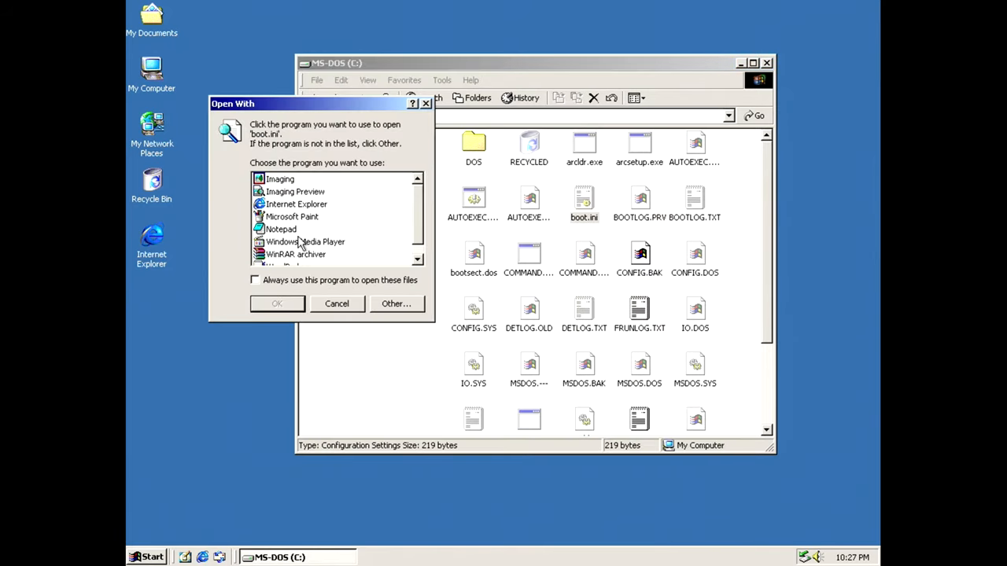
click(277, 304)
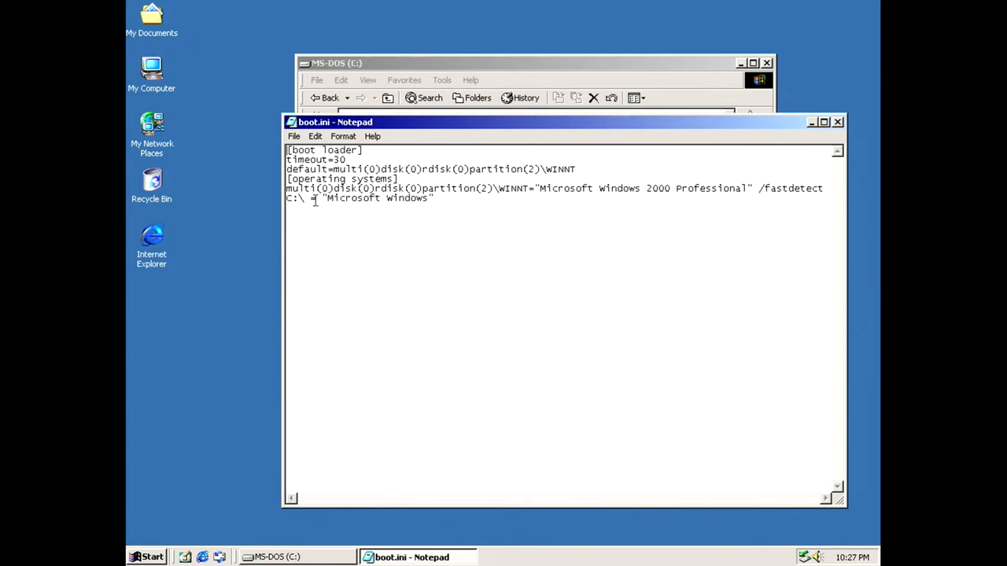
- Add a partition(2)\WINNT entry for Windows NT4 below the Windows 2000 line
drag(286, 189, 434, 198)
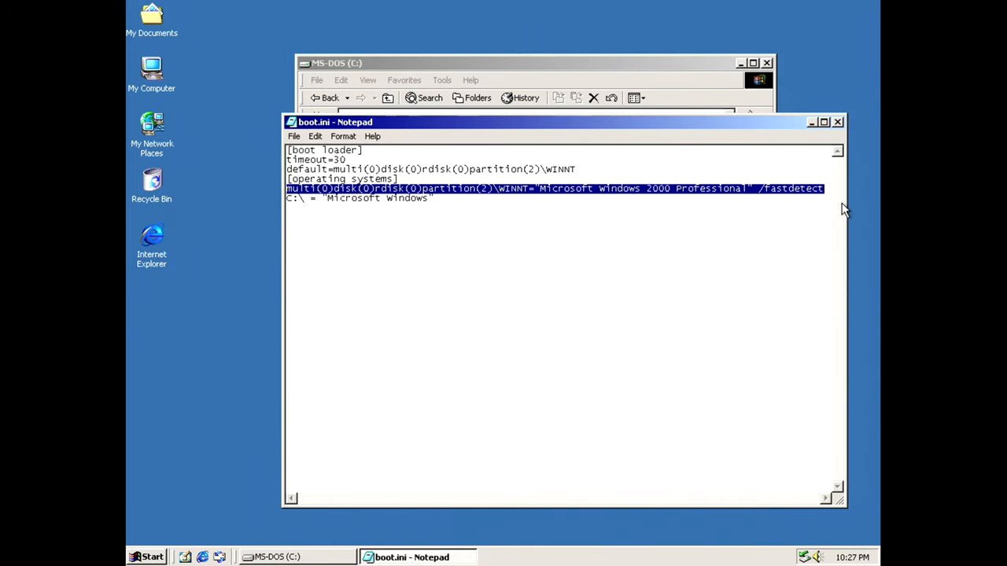
click(433, 198)
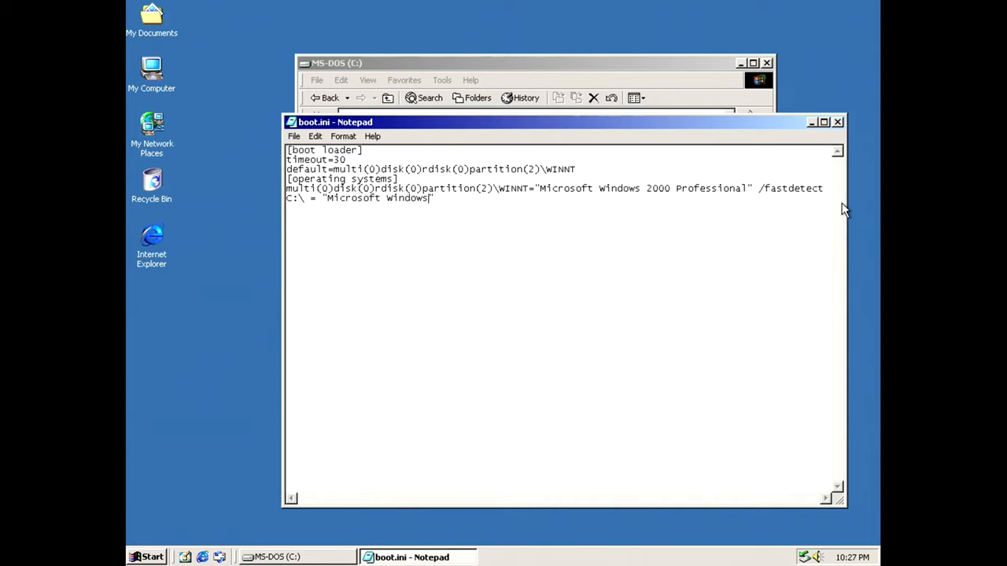
text(multi(0)disk(0)rdisk(0)partition(2)\WINNT="Microsoft Windows 2000 Profess)
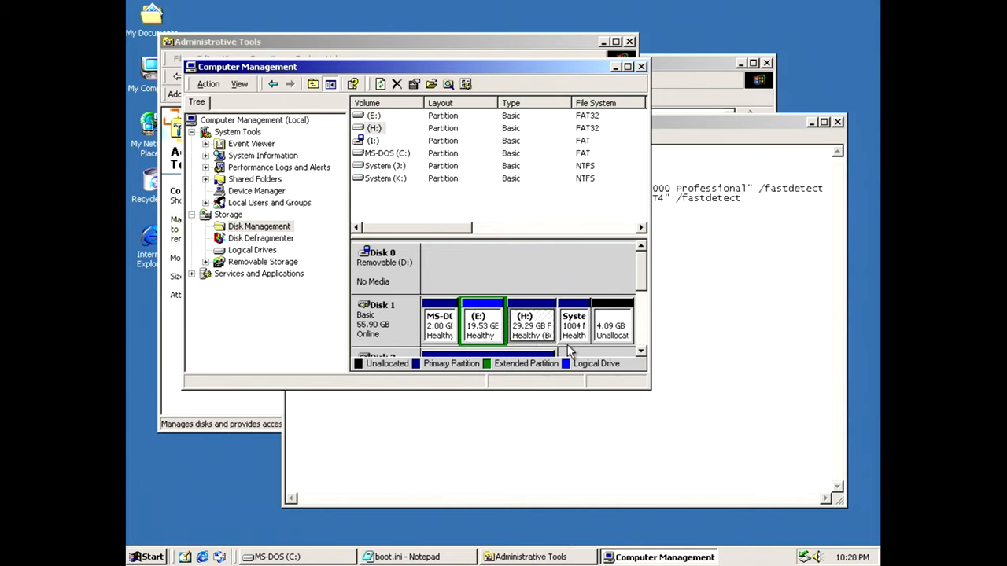
click(612, 322)
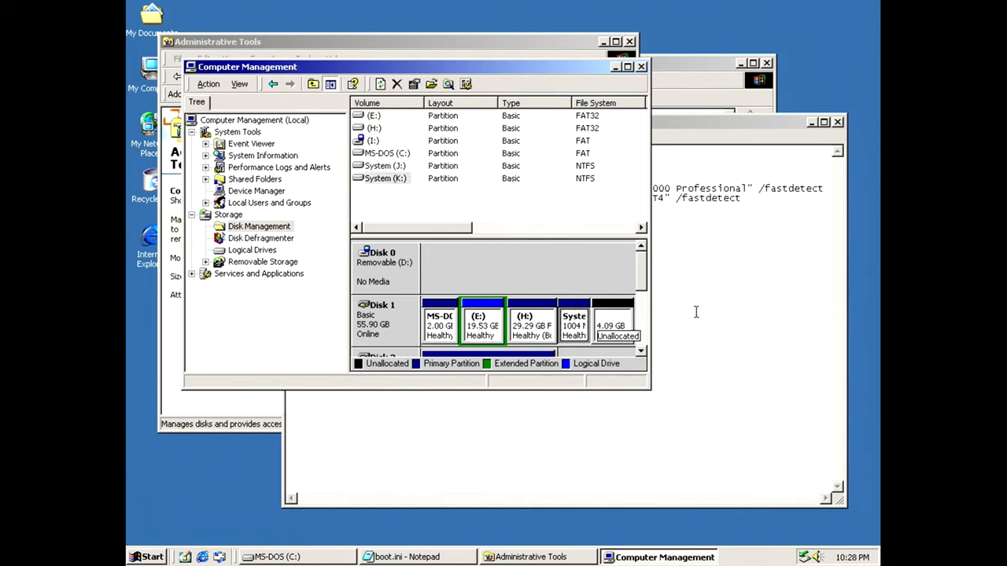
click(412, 556)
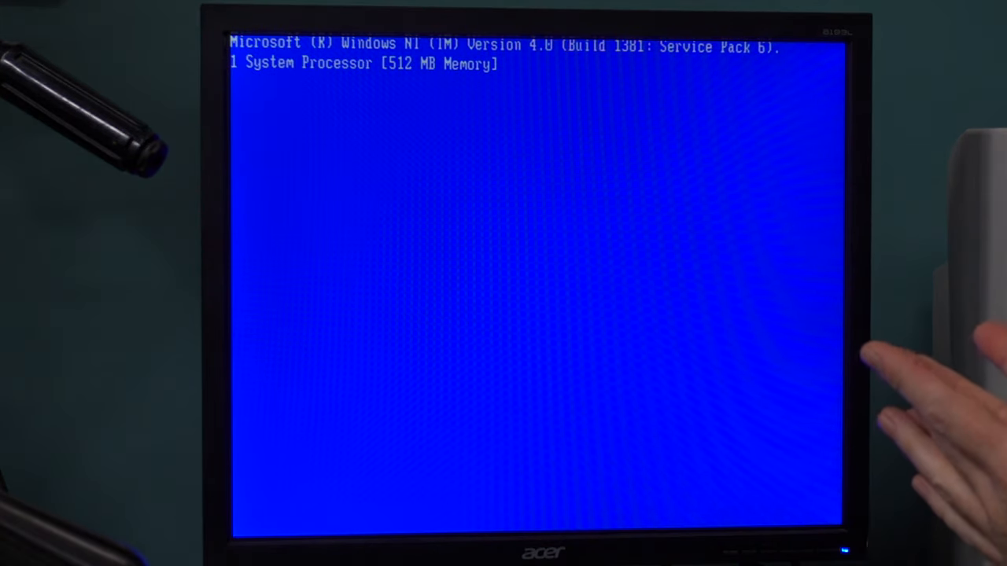
mouse_move(888, 377)
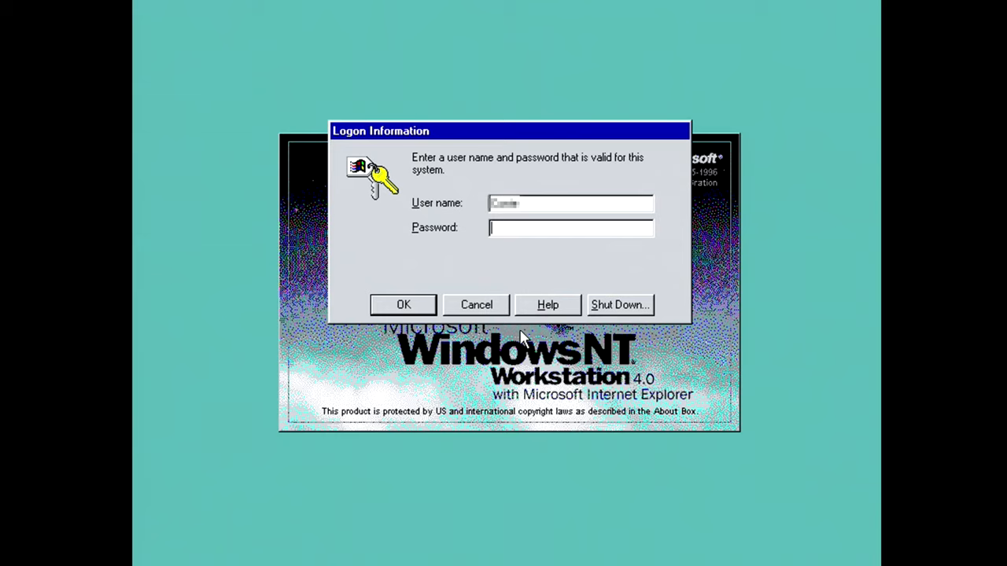
- Log on to Windows NT 4.0 and close the My Computer window
click(403, 305)
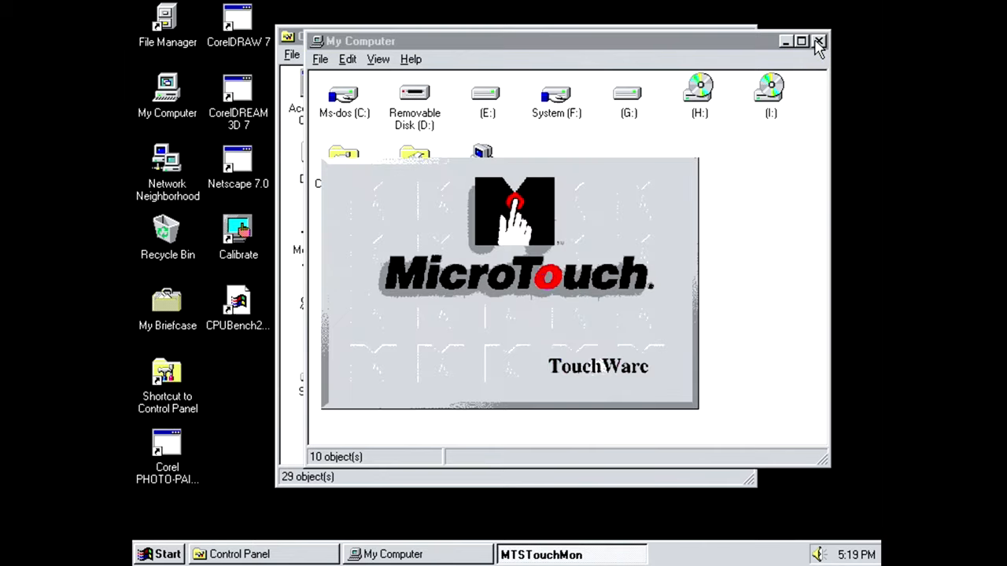
click(818, 41)
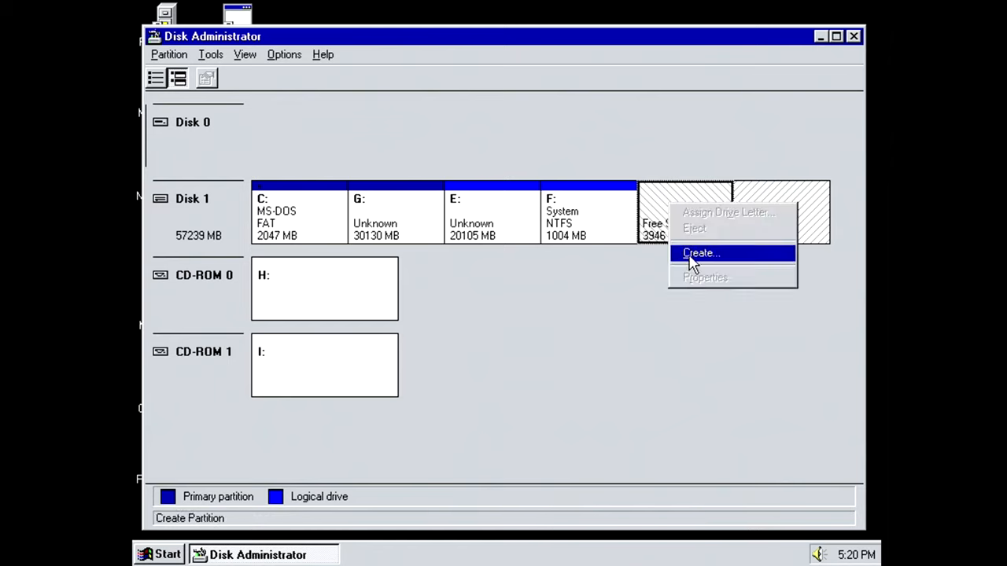
- Create a 3946 MB logical drive in Disk 1's free space and commit it to disk
click(700, 252)
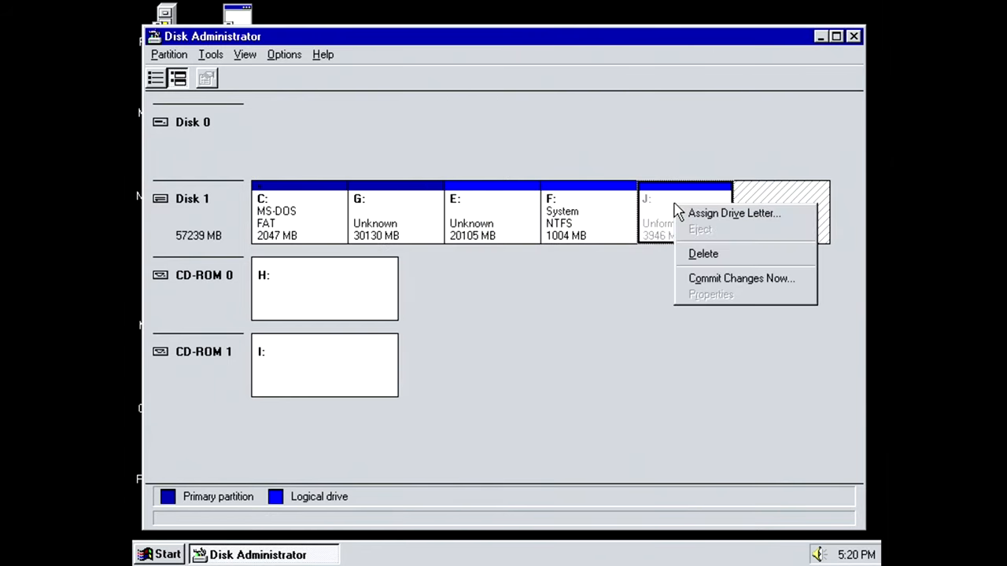
click(740, 277)
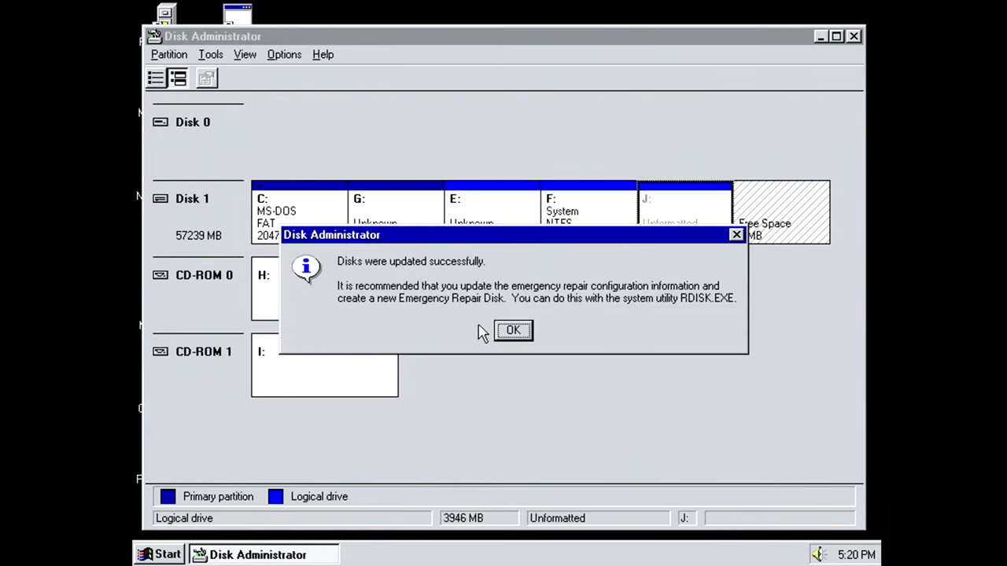
click(513, 330)
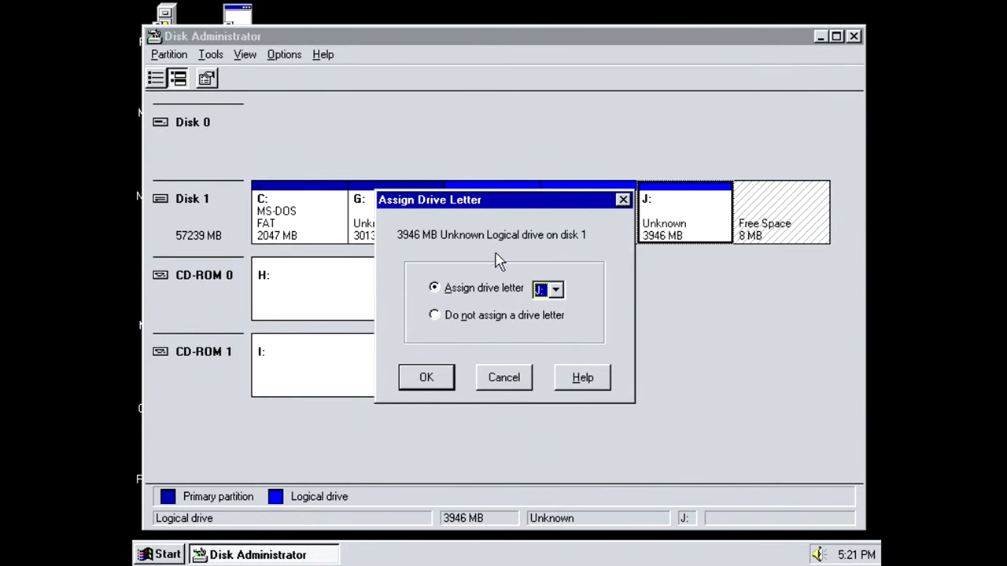
mouse_move(511, 390)
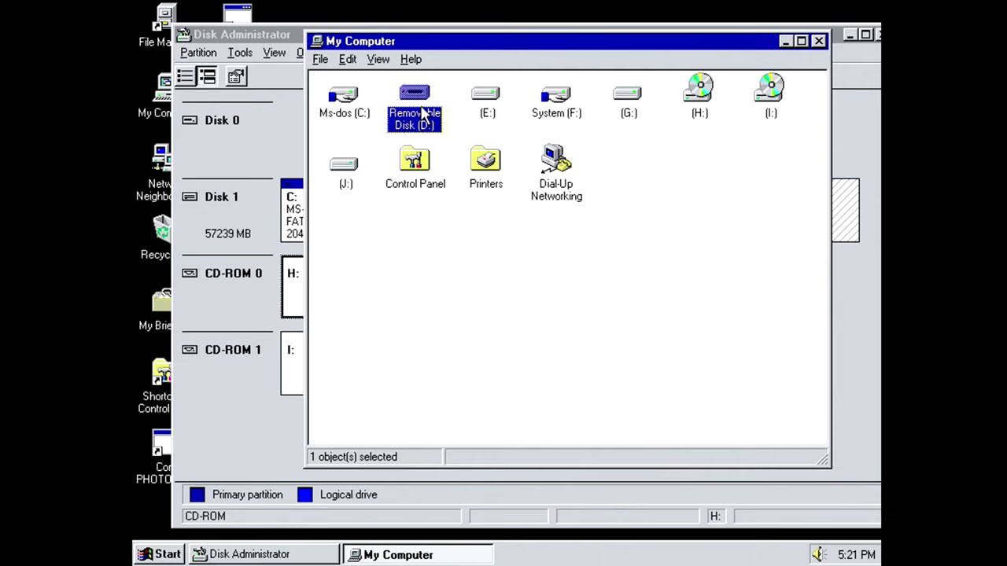
- Check the Tools properties of the removable disk D:
click(416, 102)
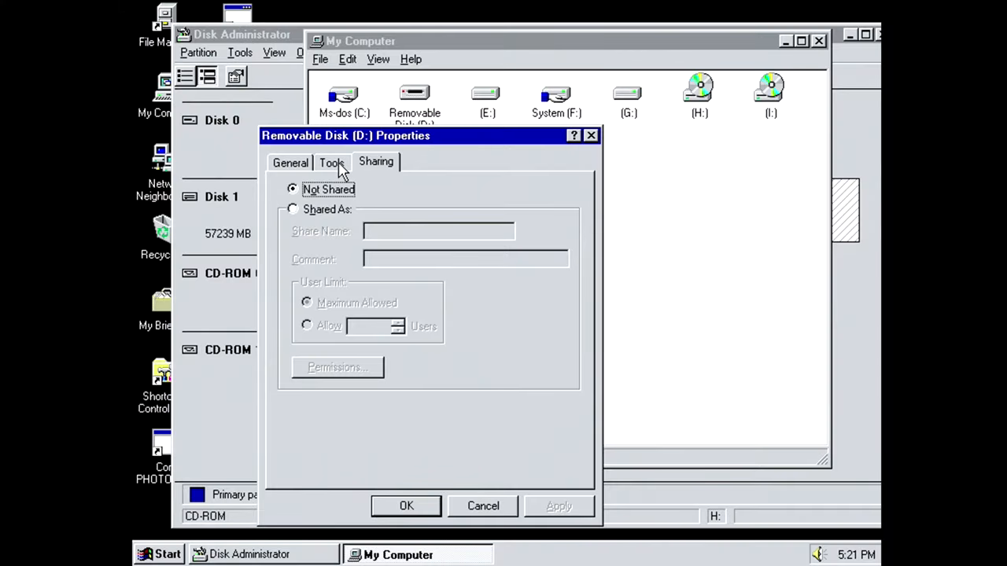
click(406, 506)
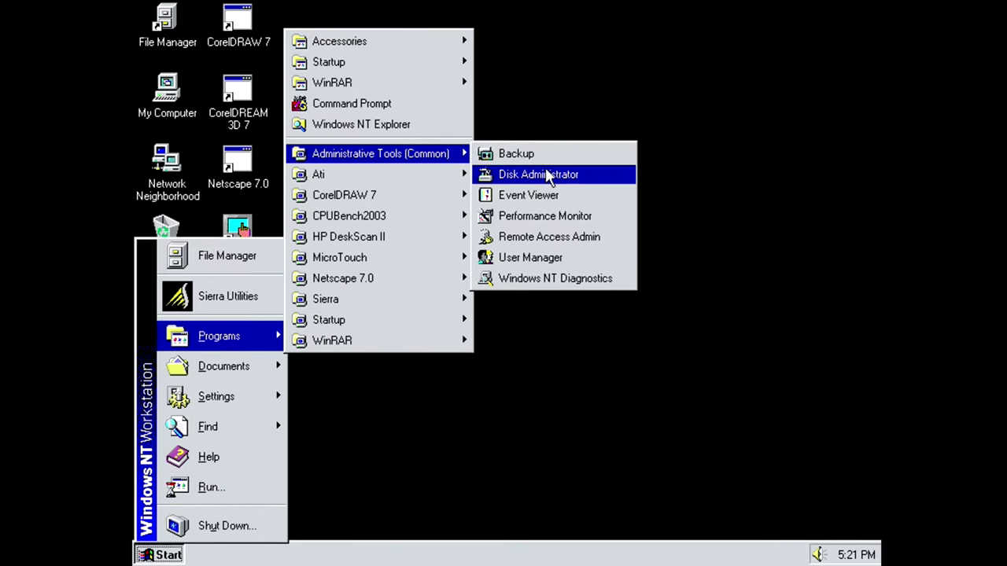
- Move the 634 MB FAT removable partition to letter P: in Disk Administrator
click(538, 173)
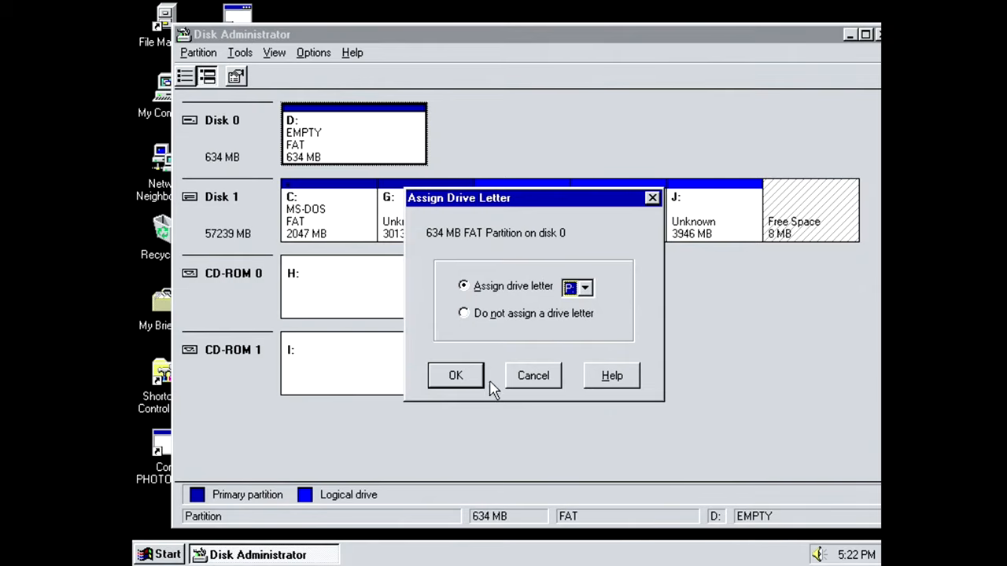
click(456, 374)
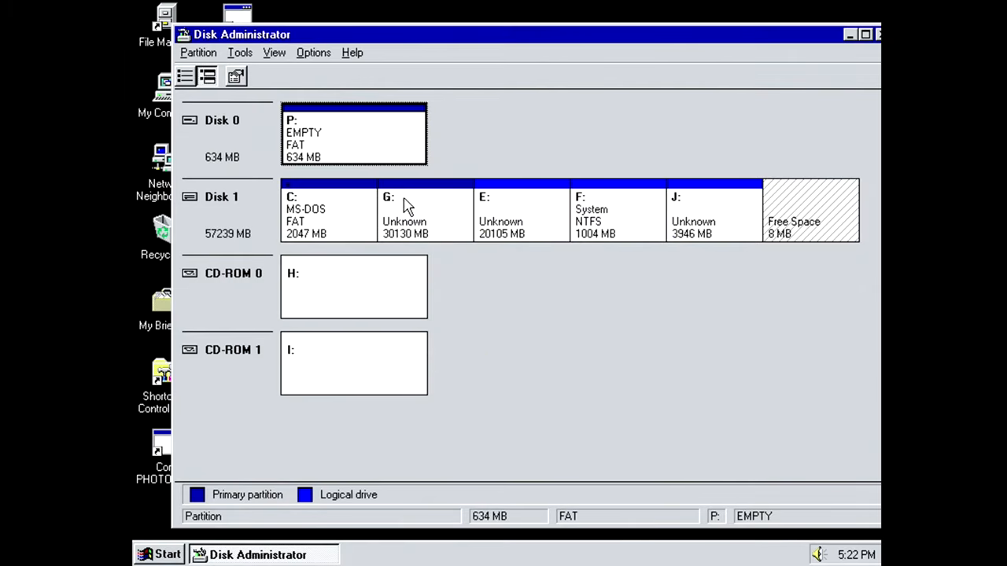
click(519, 212)
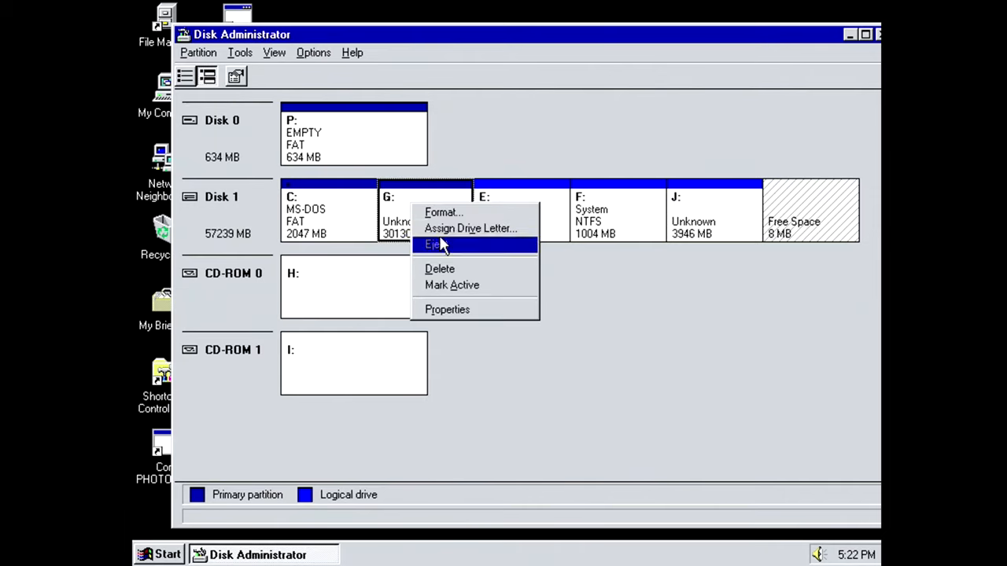
click(470, 228)
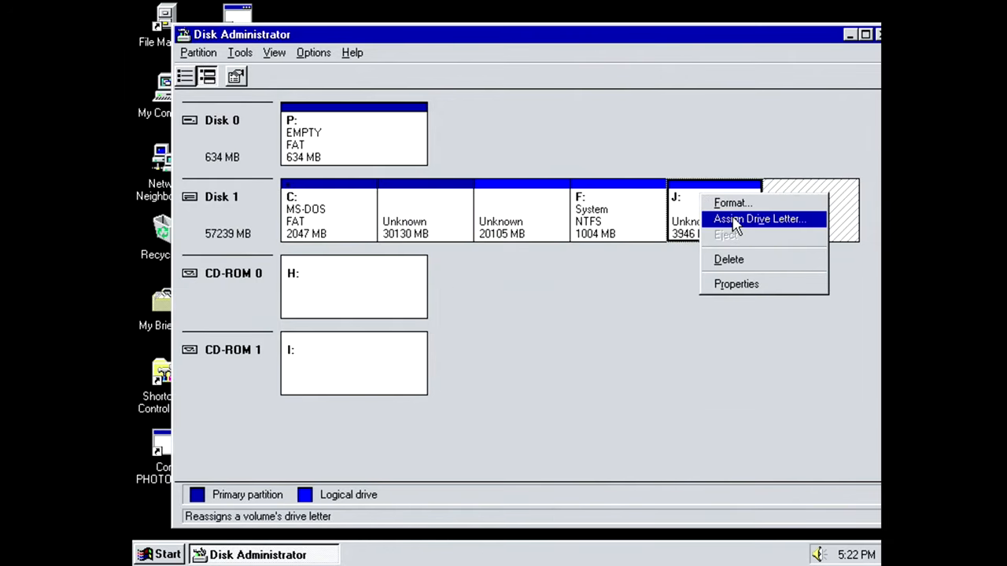
- Assign D: to the 3946 MB logical drive and quick-format it as NTFS
click(758, 219)
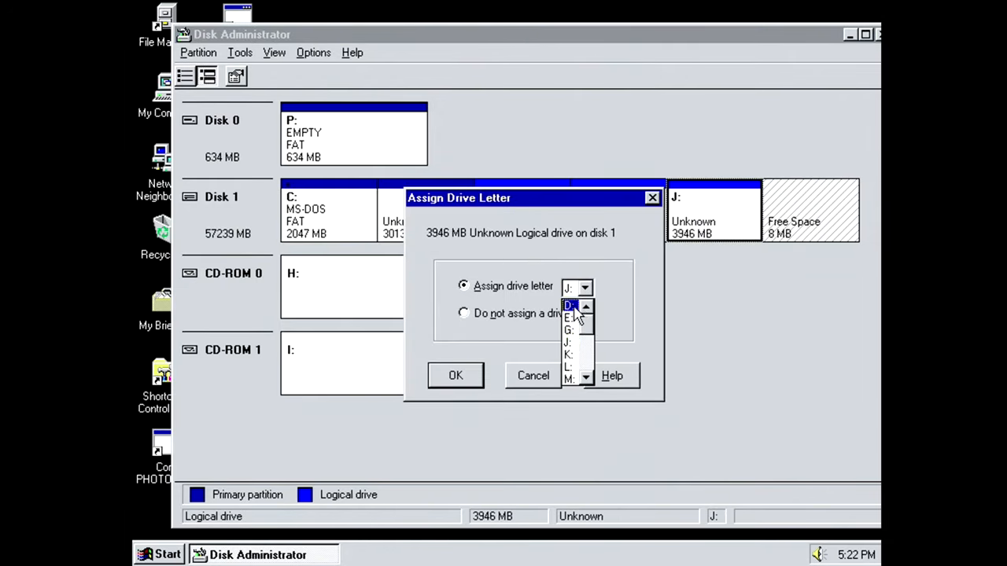
click(456, 375)
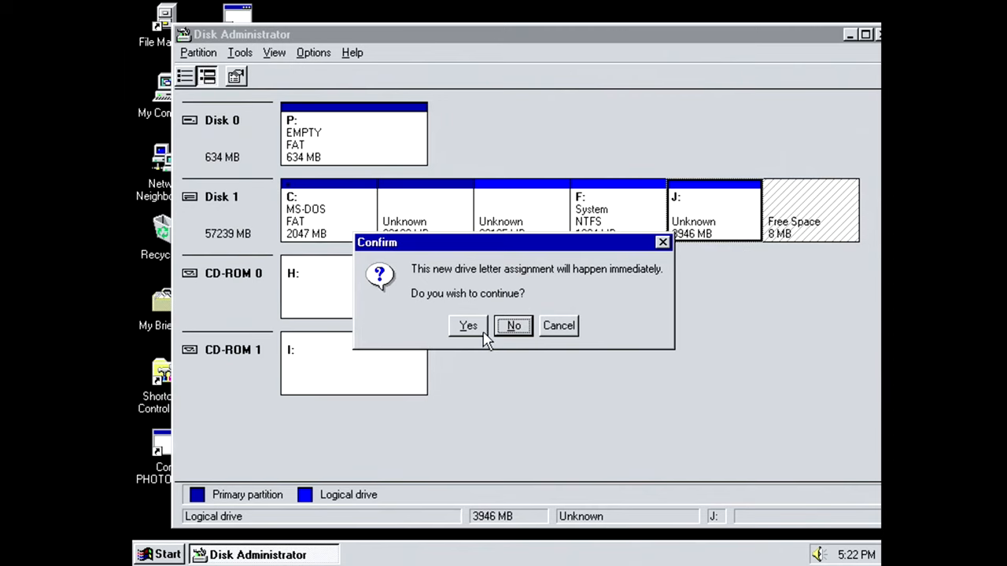
click(468, 326)
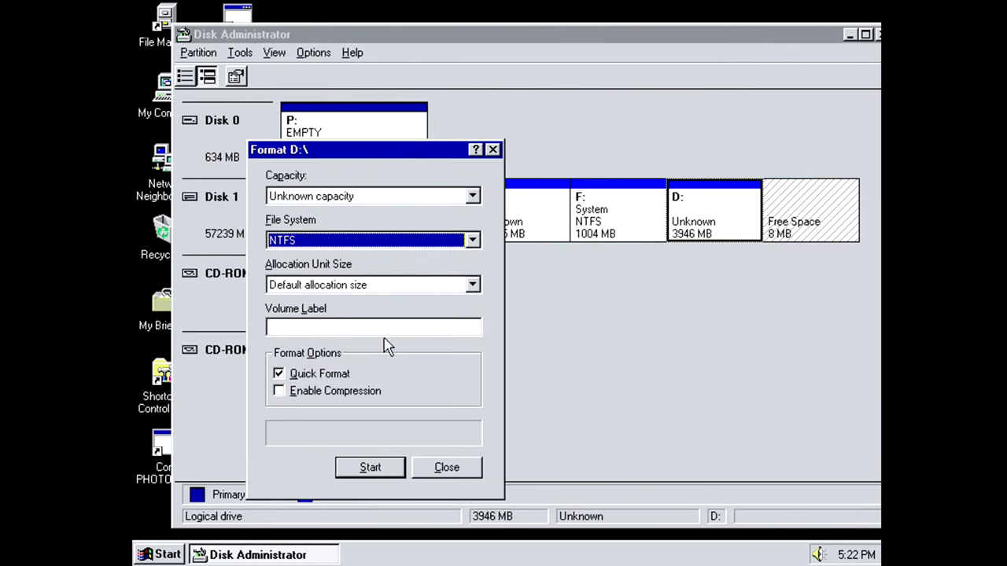
click(370, 468)
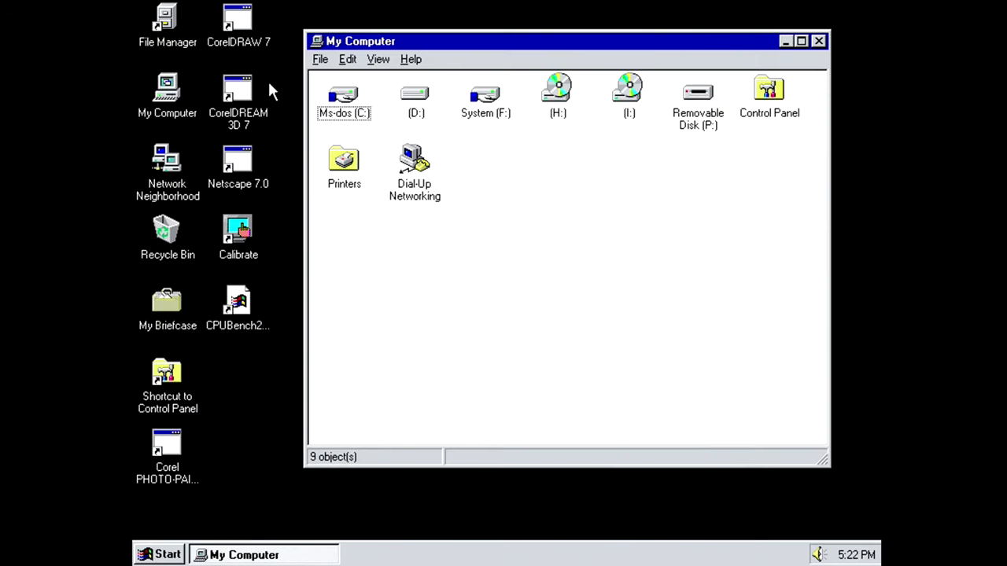
click(818, 41)
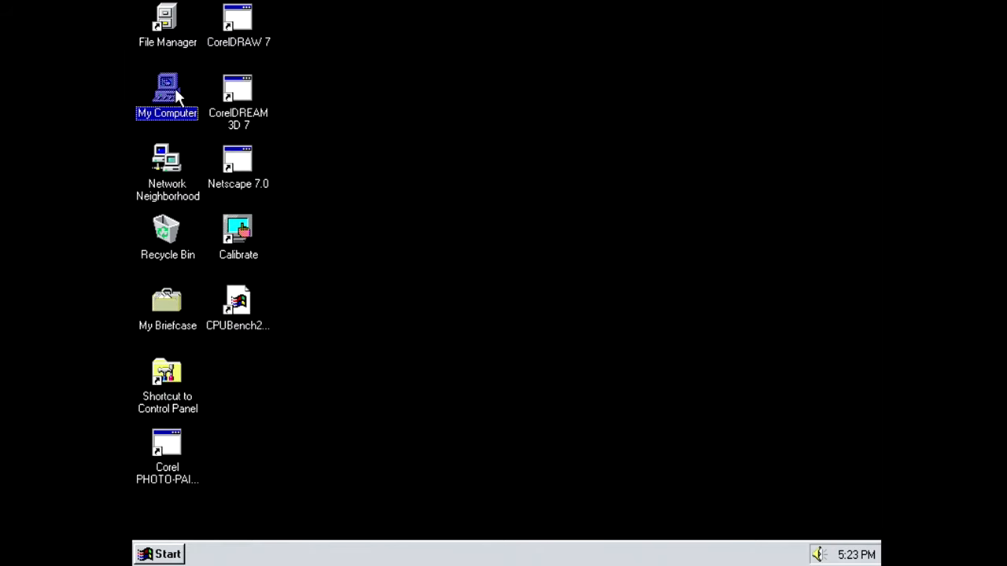
- Open My Computer listing drives C:, D:, E:, System F:, G: and Removable P:
double_click(167, 90)
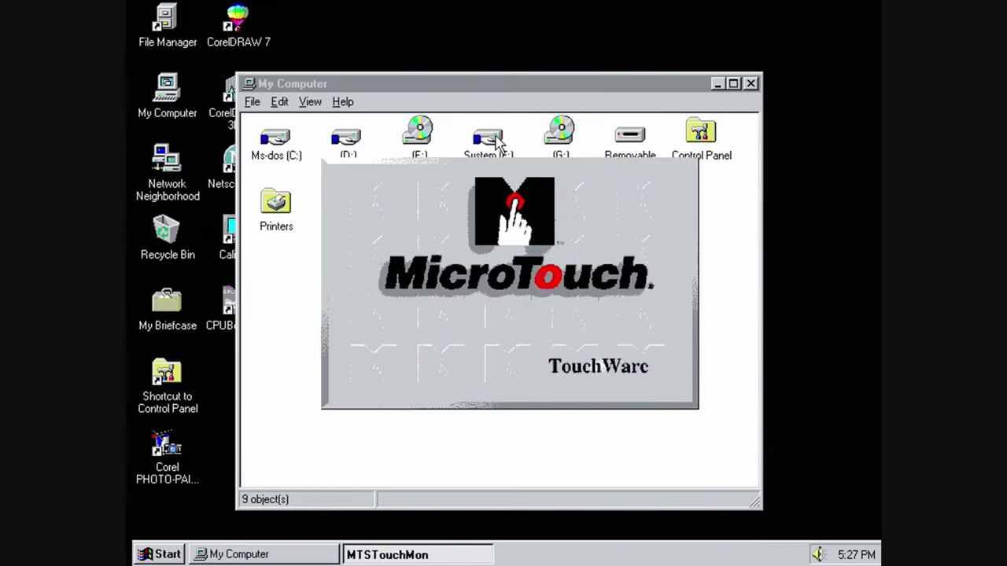
double_click(346, 139)
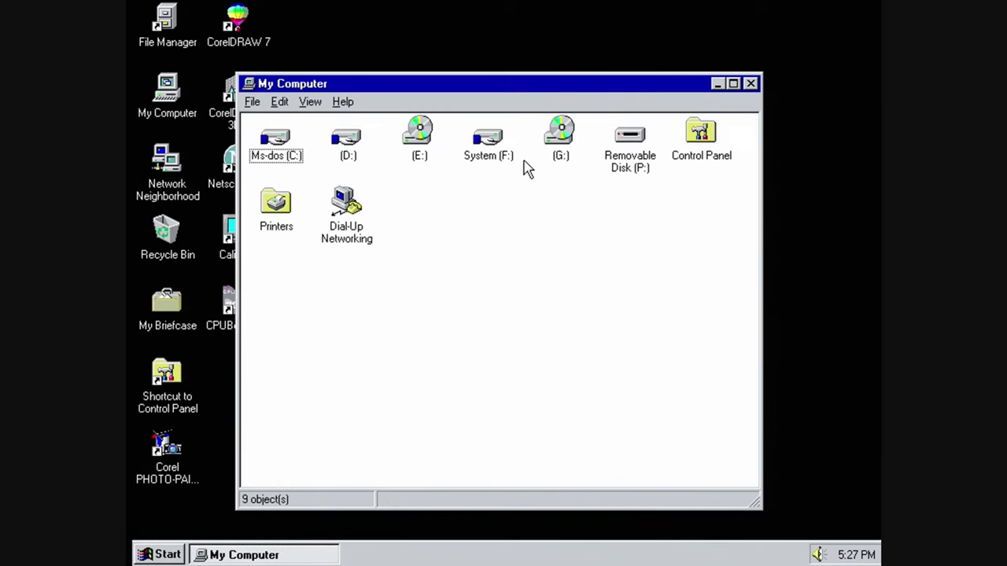
double_click(487, 139)
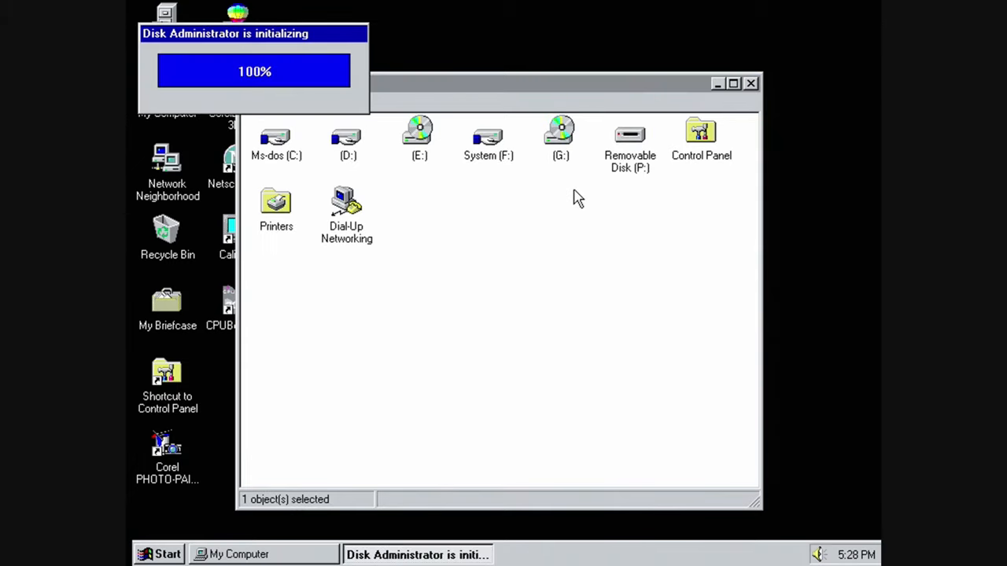
- Keep D: as the letter of the 3946 MB NTFS logical drive on disk 2
right_click(714, 287)
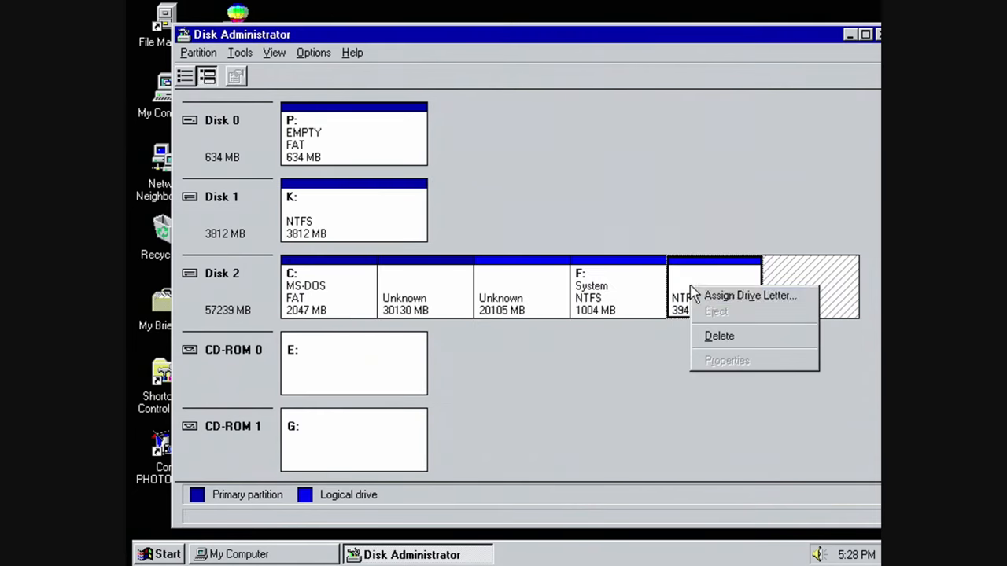
click(749, 295)
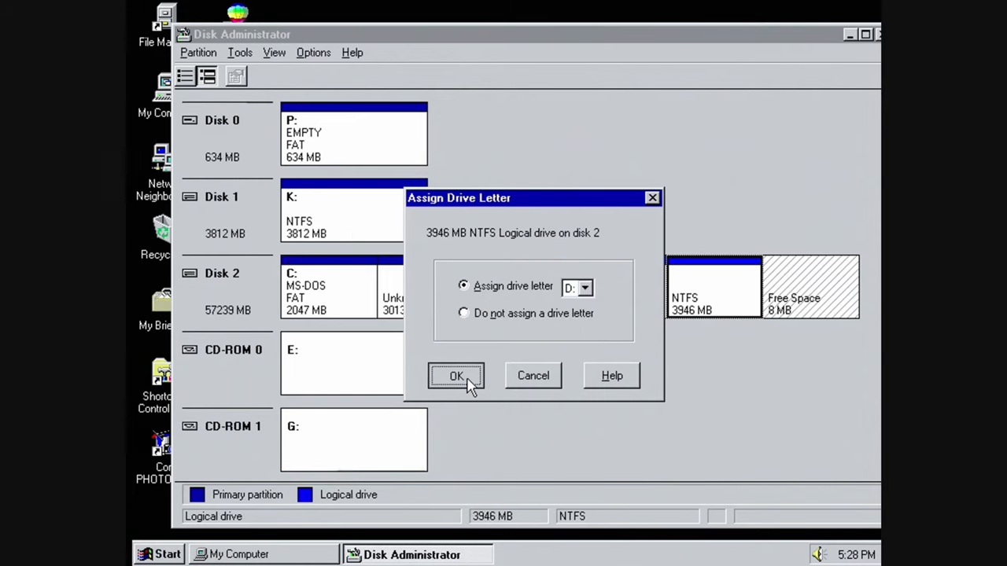
click(456, 376)
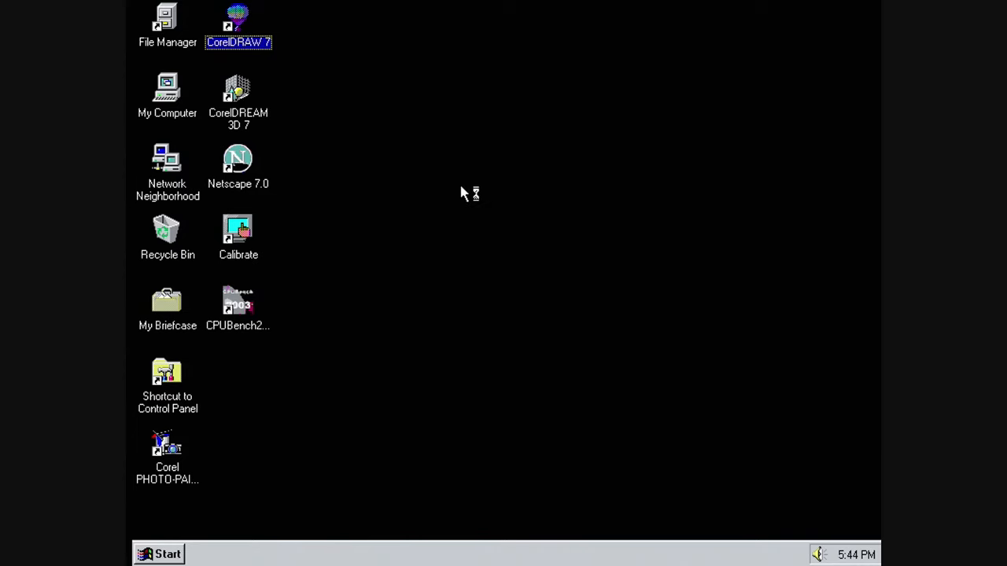
double_click(237, 25)
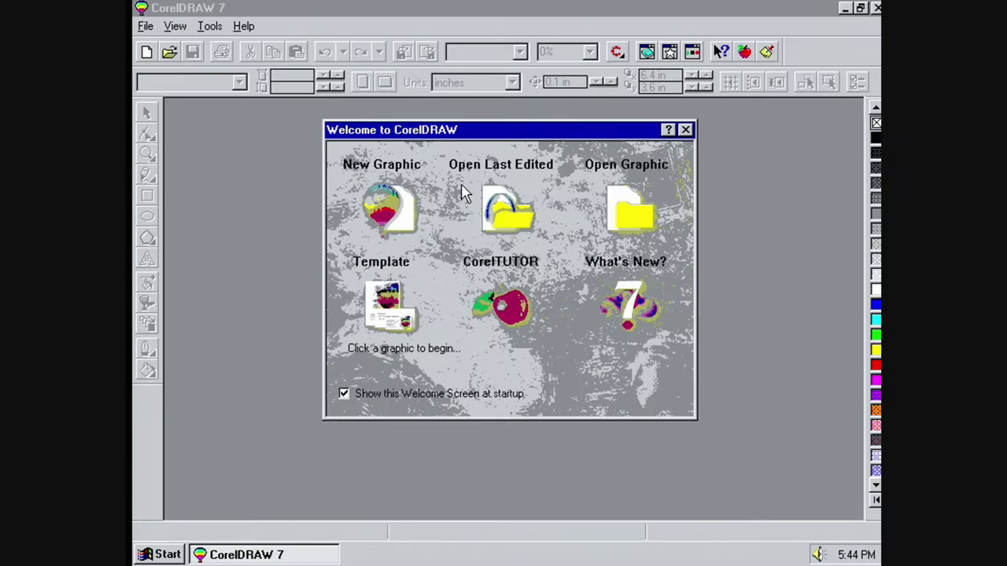
click(381, 205)
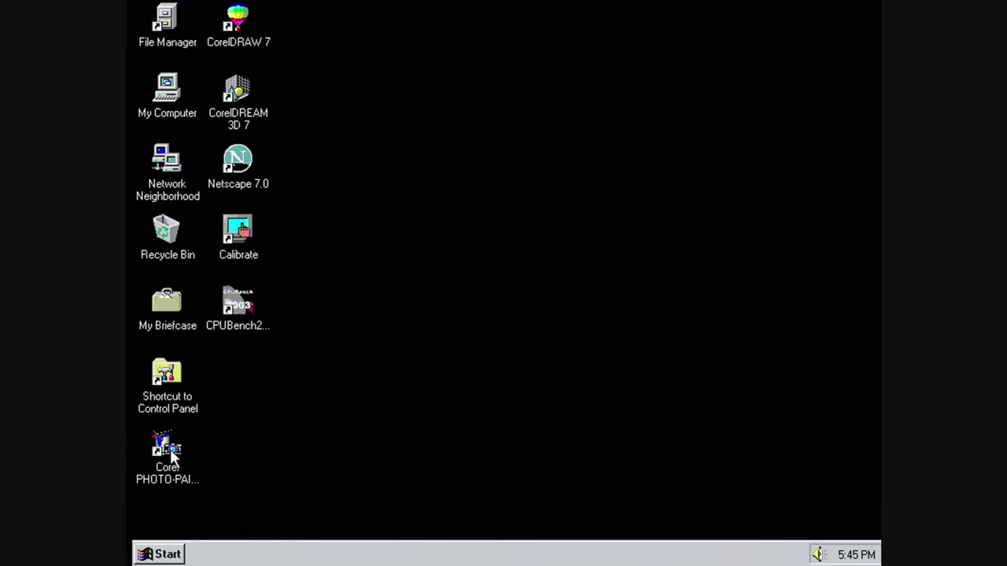
double_click(166, 453)
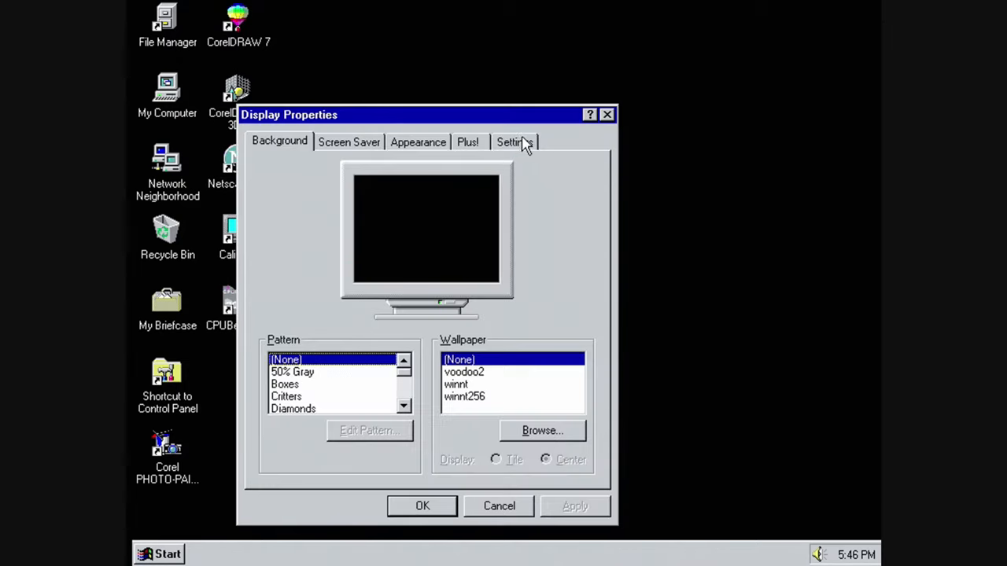
- Show the screen resolution and colour settings in Display Properties
click(514, 142)
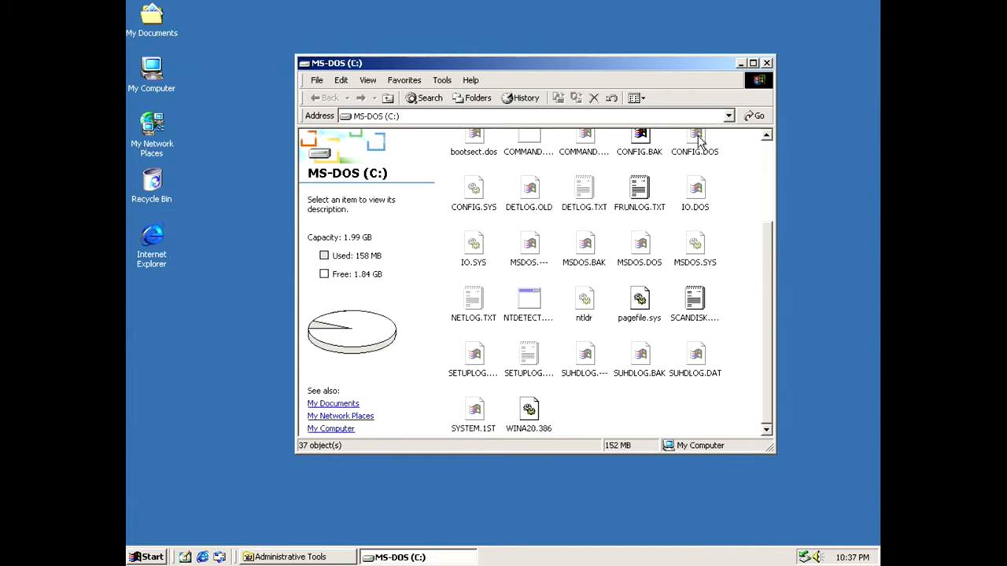
click(727, 117)
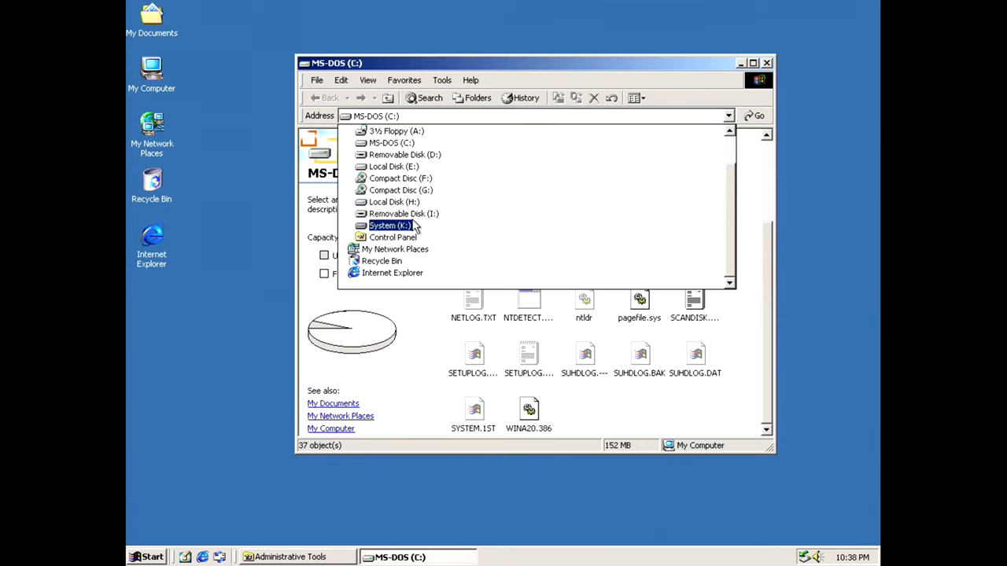
click(390, 226)
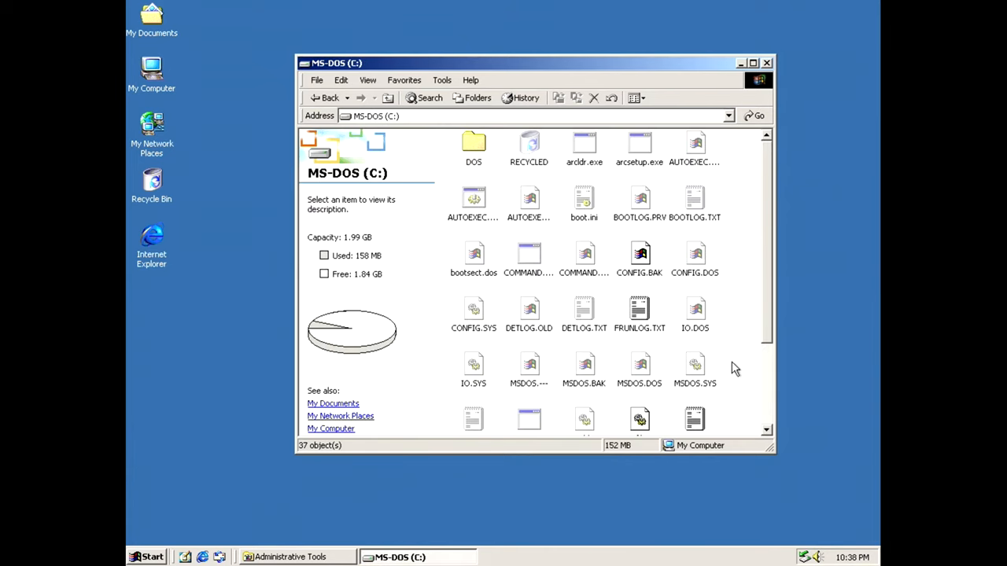
mouse_move(755, 447)
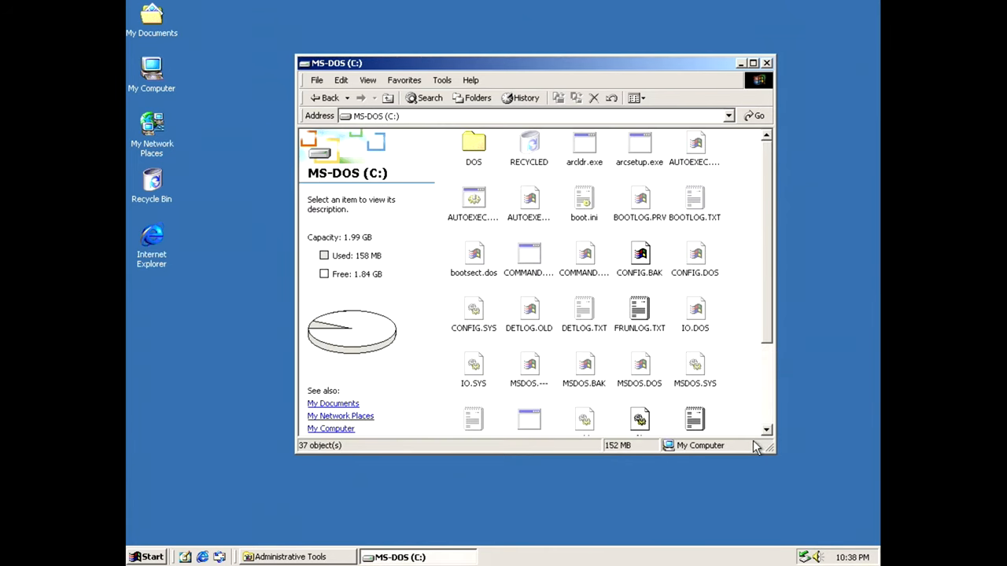
click(733, 361)
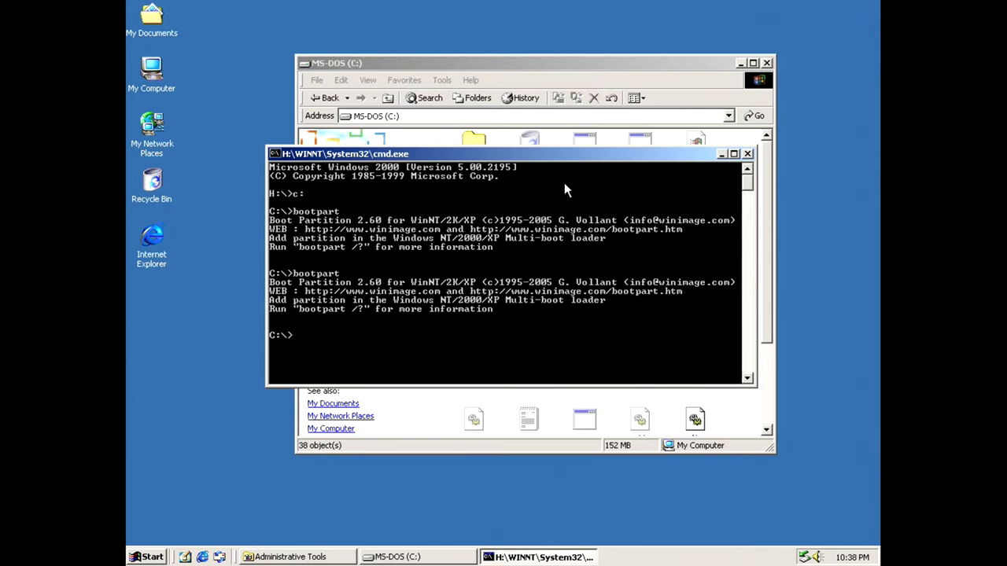
- Run 'bootpart list' to show the current boot menu entries
text(bootpart list)
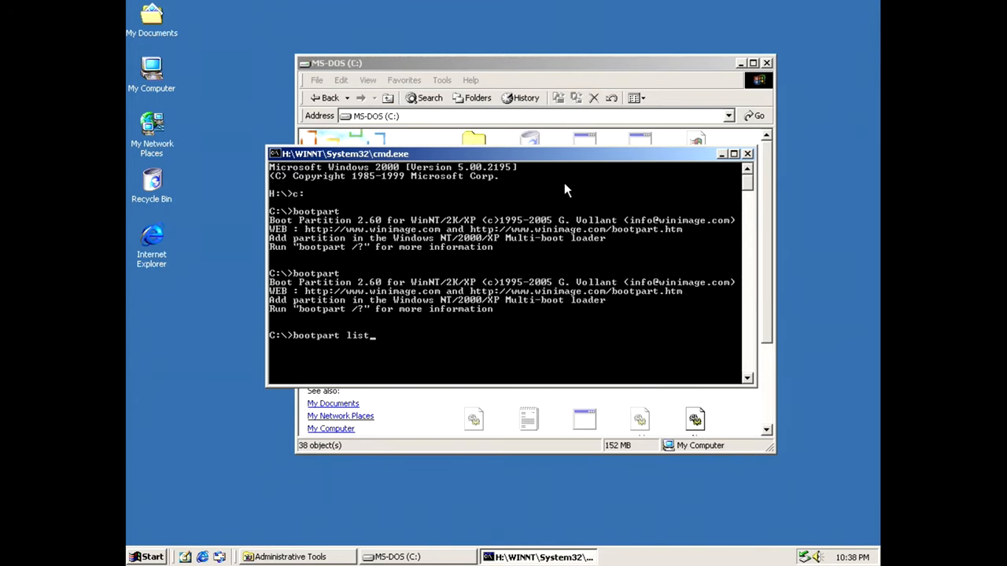
key(Return)
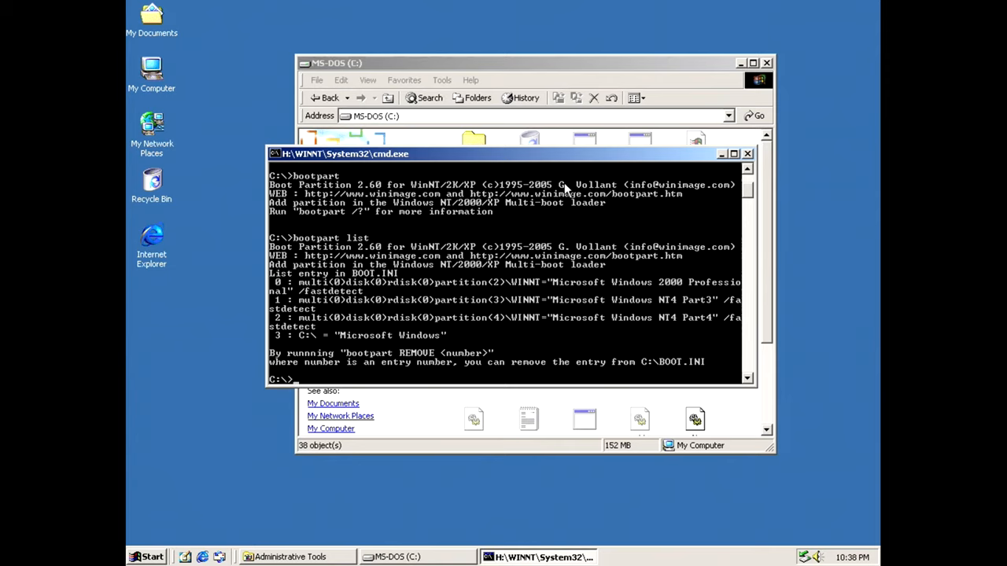
- Run 'bootpart DOS622 C:\bootsect.622 "MS-DOS 6.22"', which fails with an error in parameters
text(bootpart)
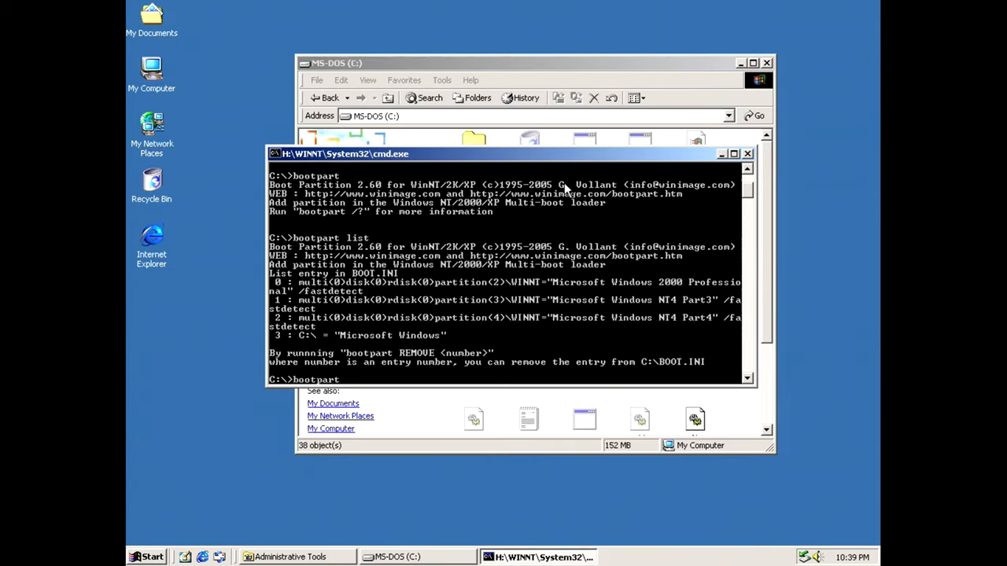
text(remove)
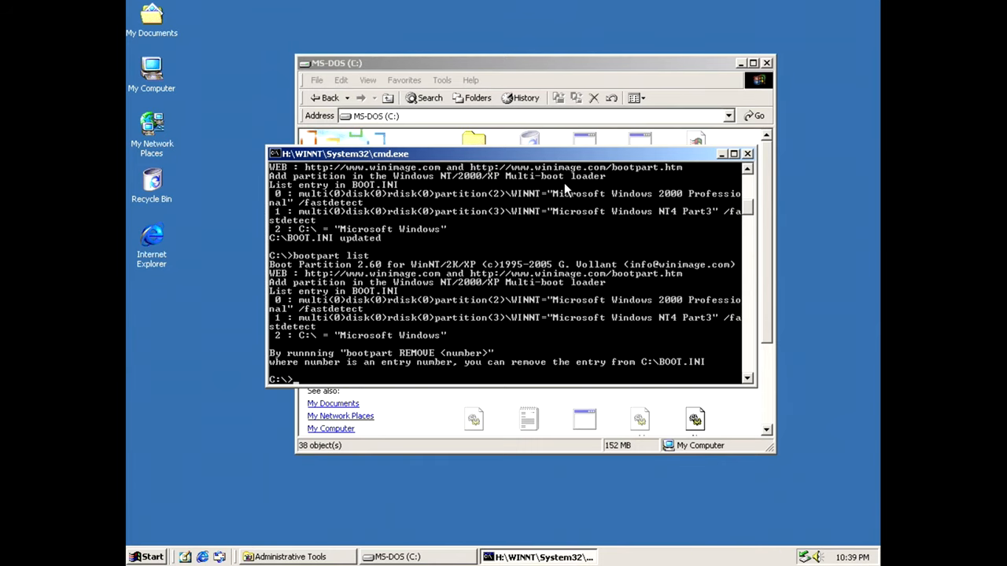
text(bootpart DOS622)
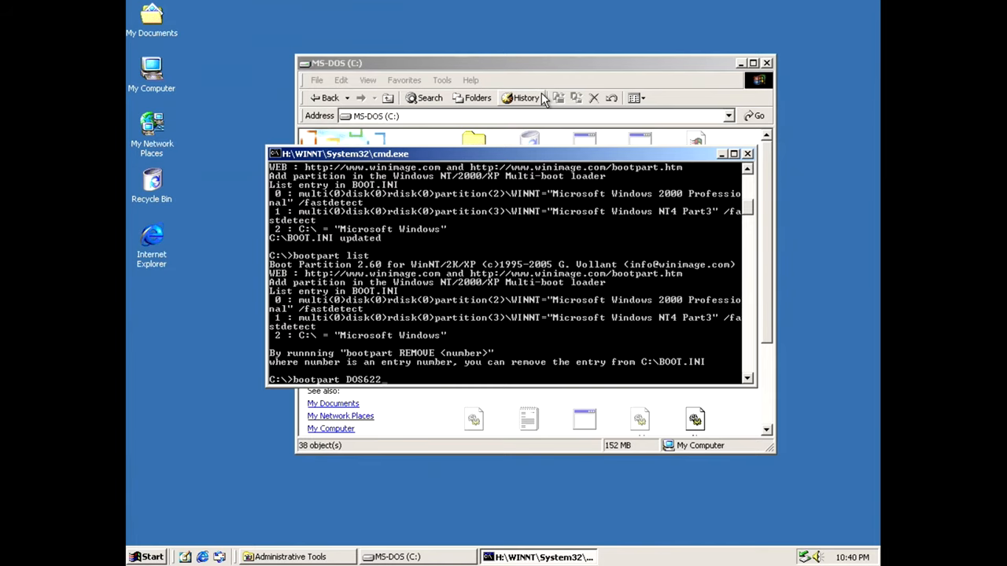
key(Return)
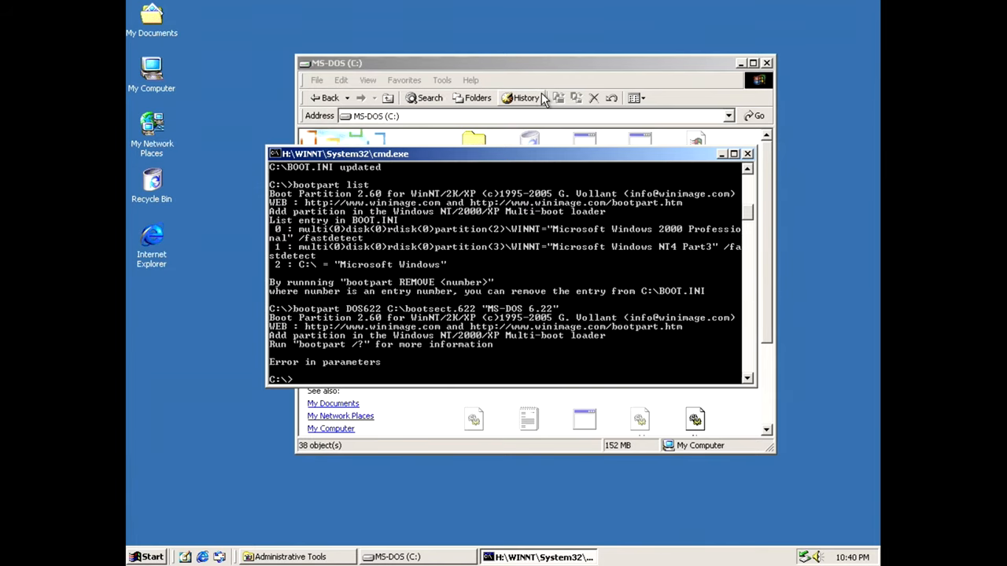
text(boo)
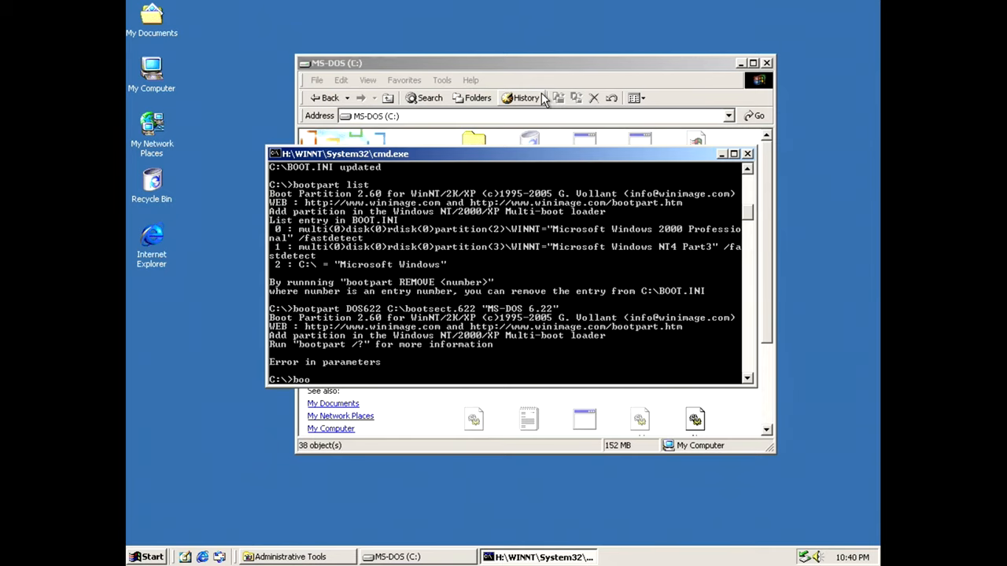
key(Return)
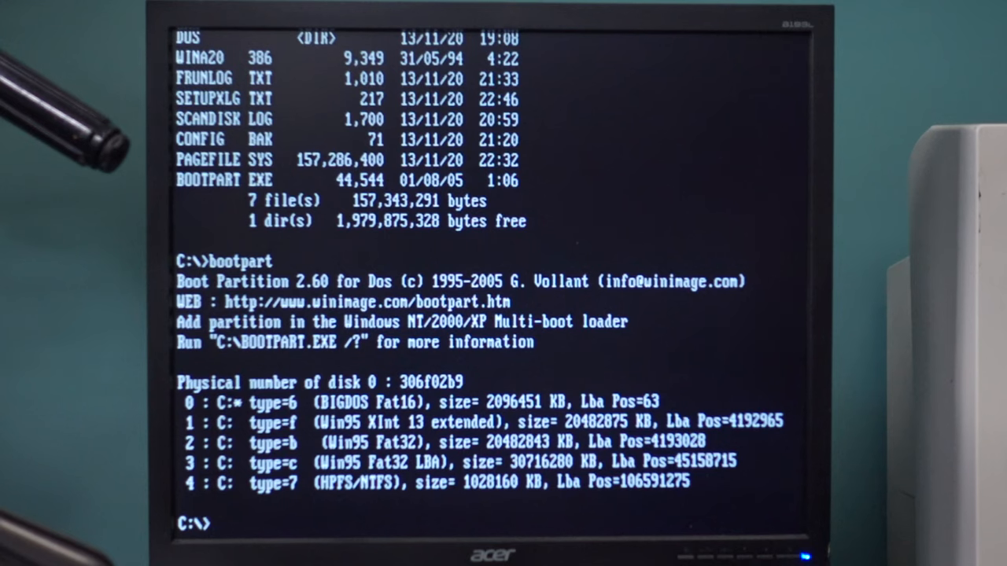
- List partitions with bootpart, then run bootpart DOS622 C:\bootsect.622 "MS-DOS 622" to add the entry
text(bootpart)
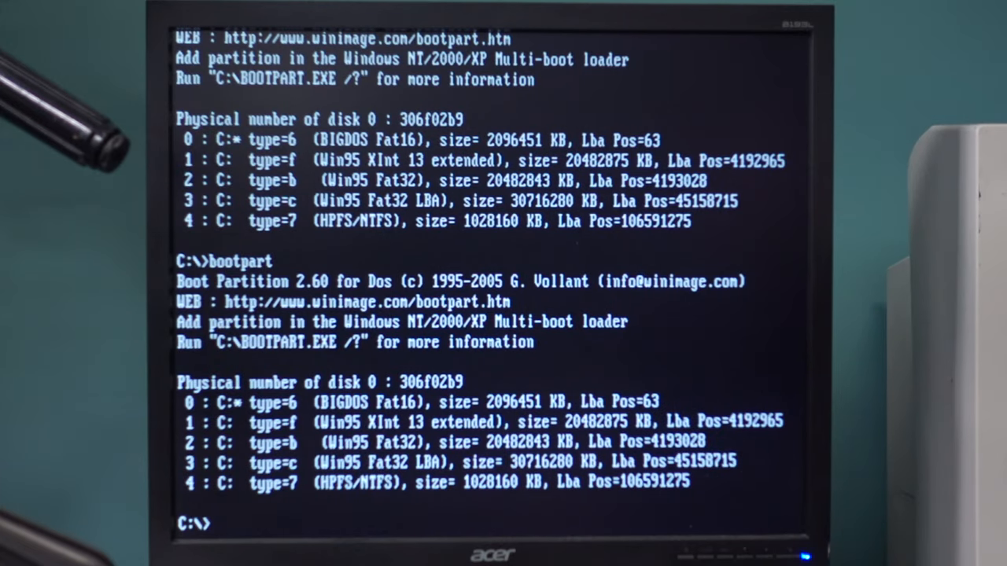
text(bootpart)
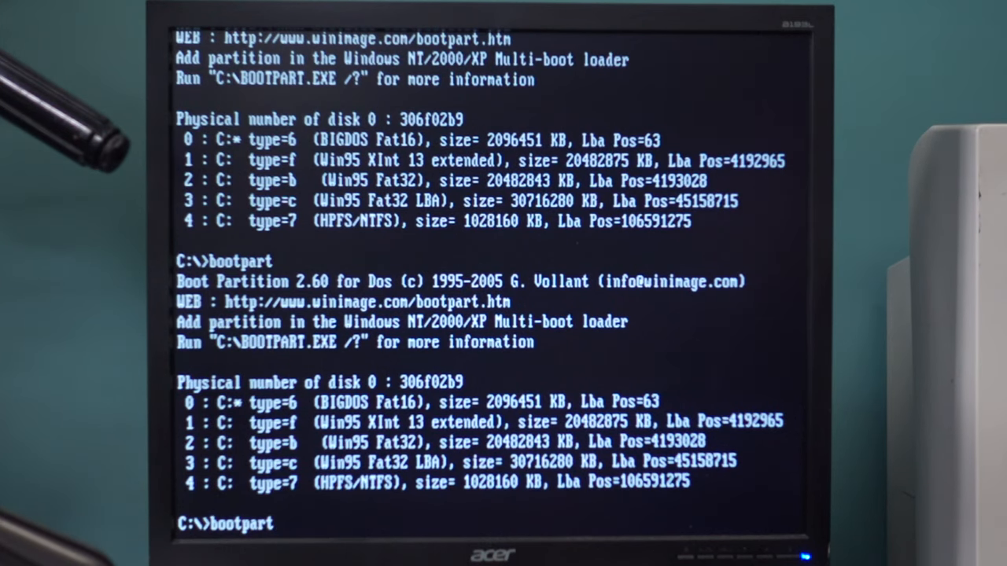
text(DOS622)
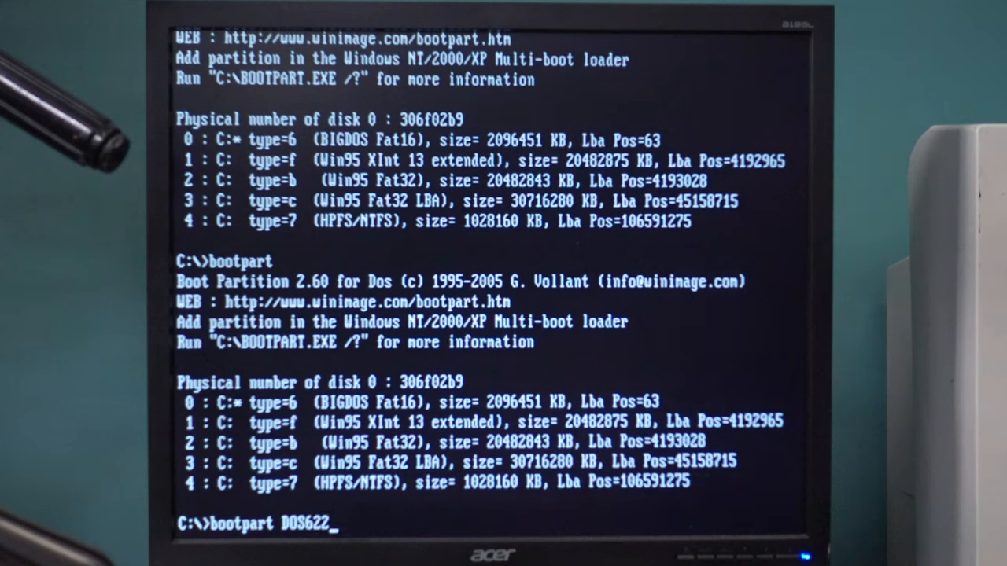
text(C:\bootsec)
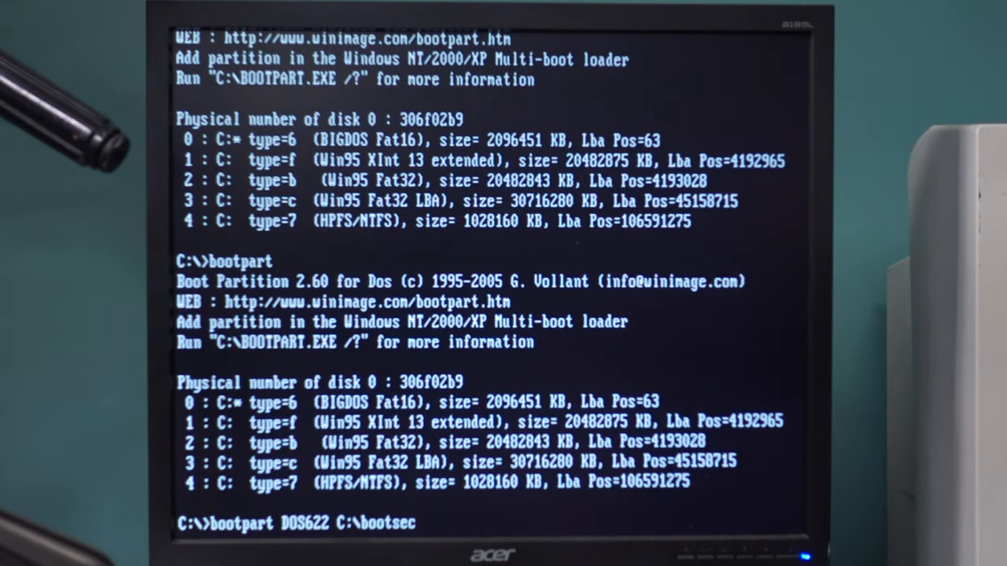
text(t.622)
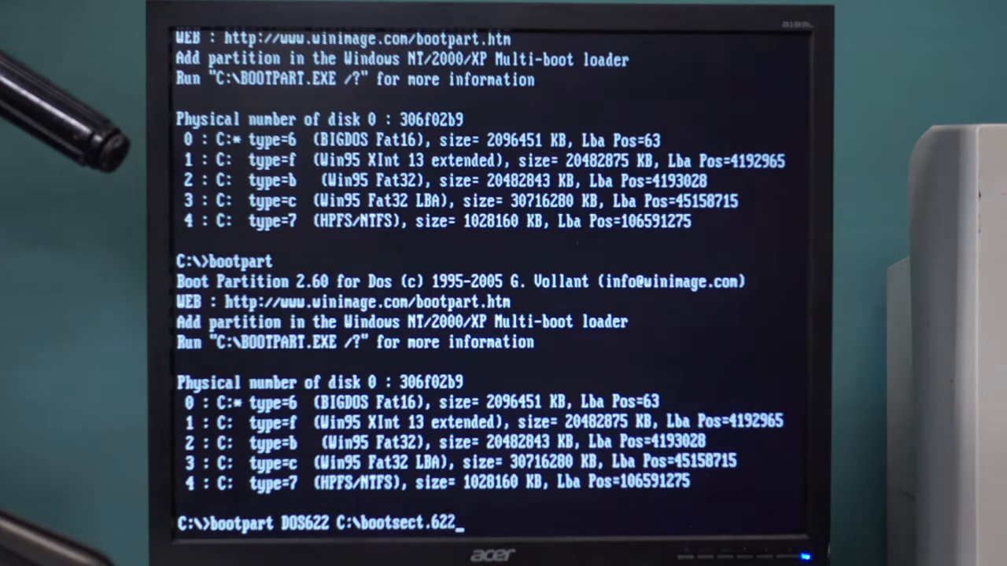
text("MS-DOS 622)
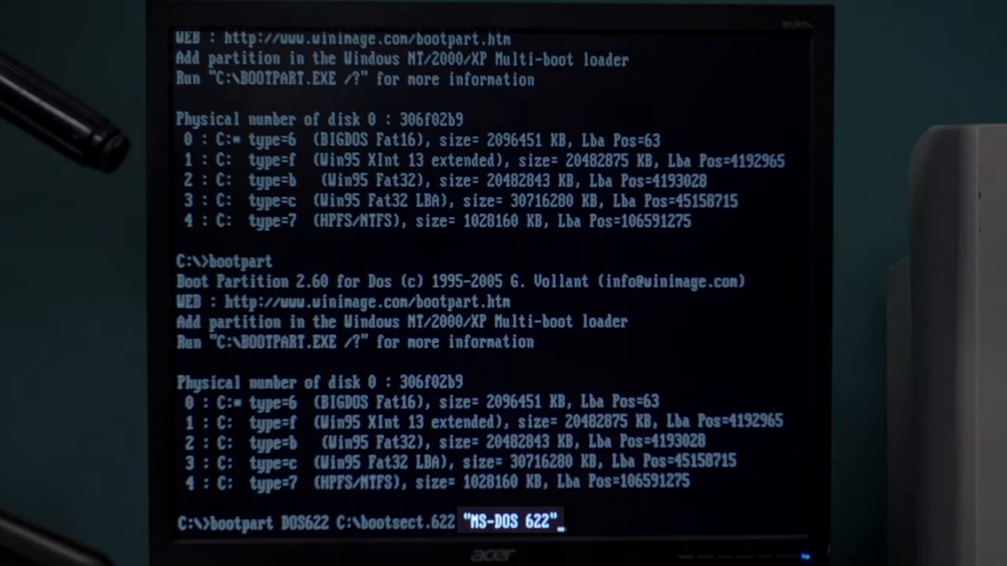
key(Return)
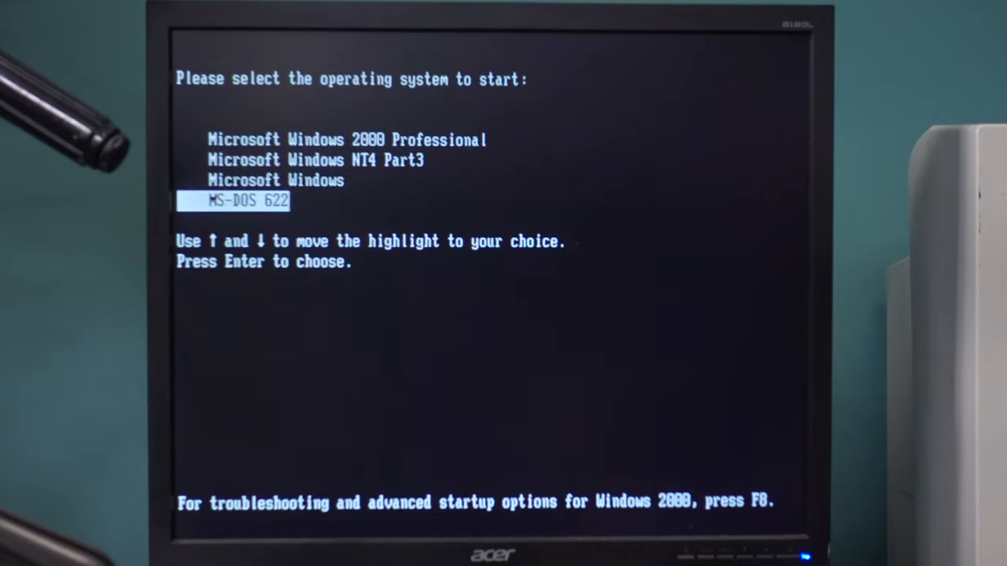
- Boot MS-DOS 622 from the menu and list drive C: showing BOOTSECT.622 and BOOTPART.EXE
key(Return)
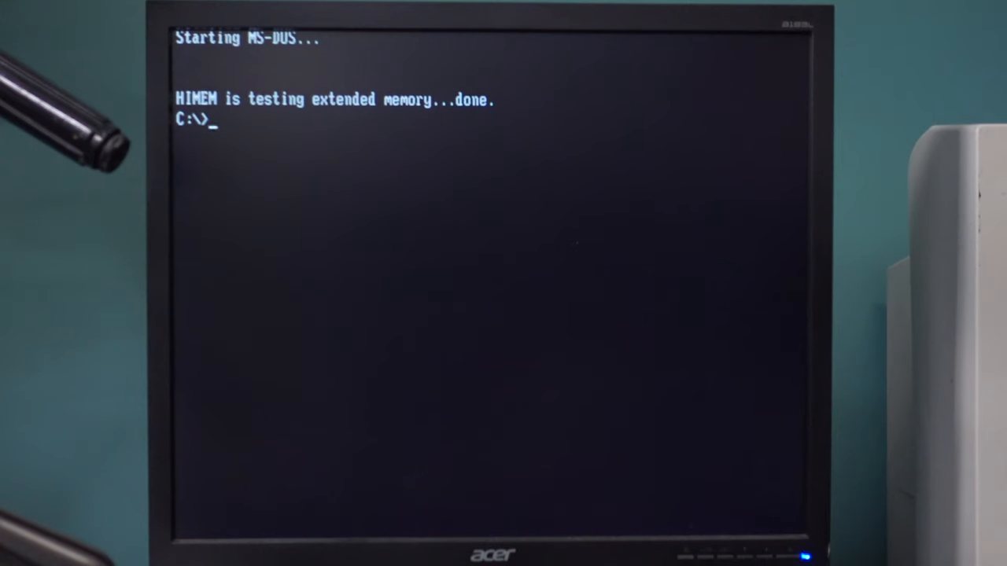
text(dir)
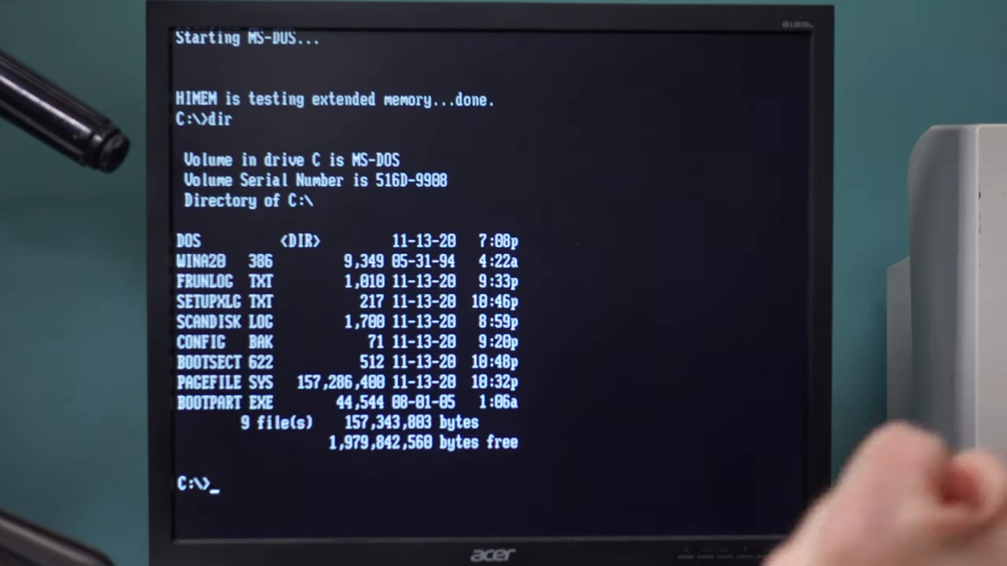
text(edit)
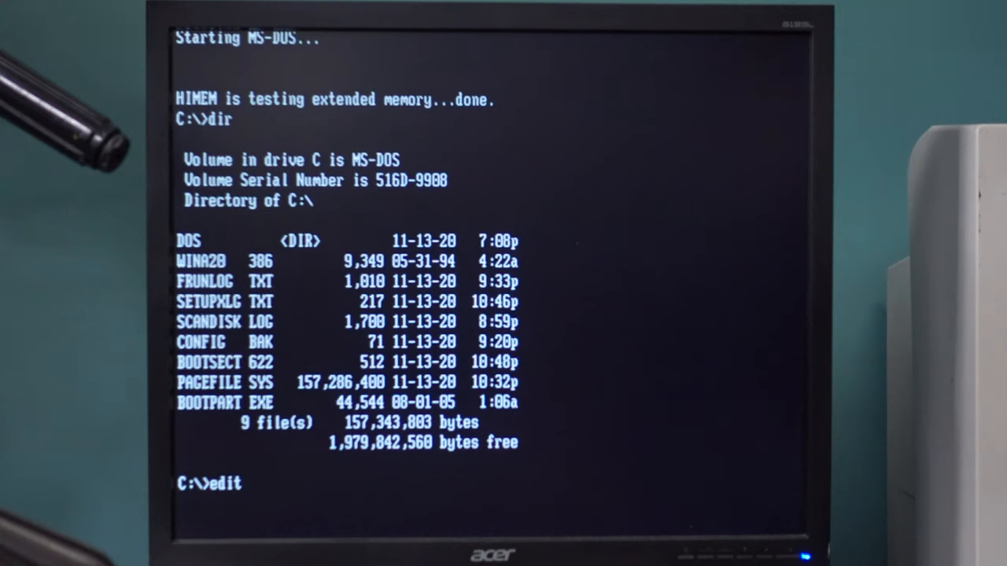
- Launch EDIT to view BOOT.INI, then begin the next bootpart command with '98'
key(Return)
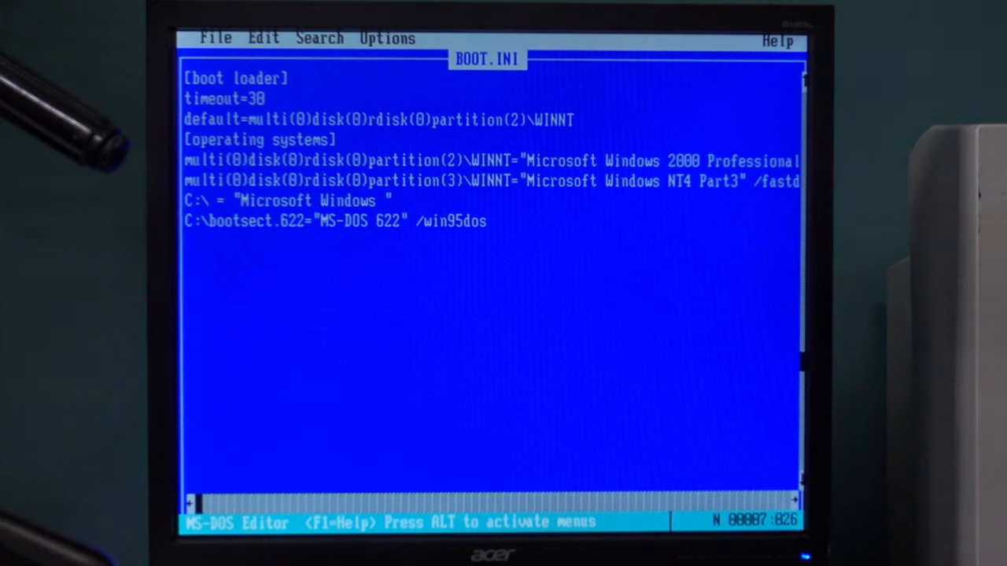
text(98)
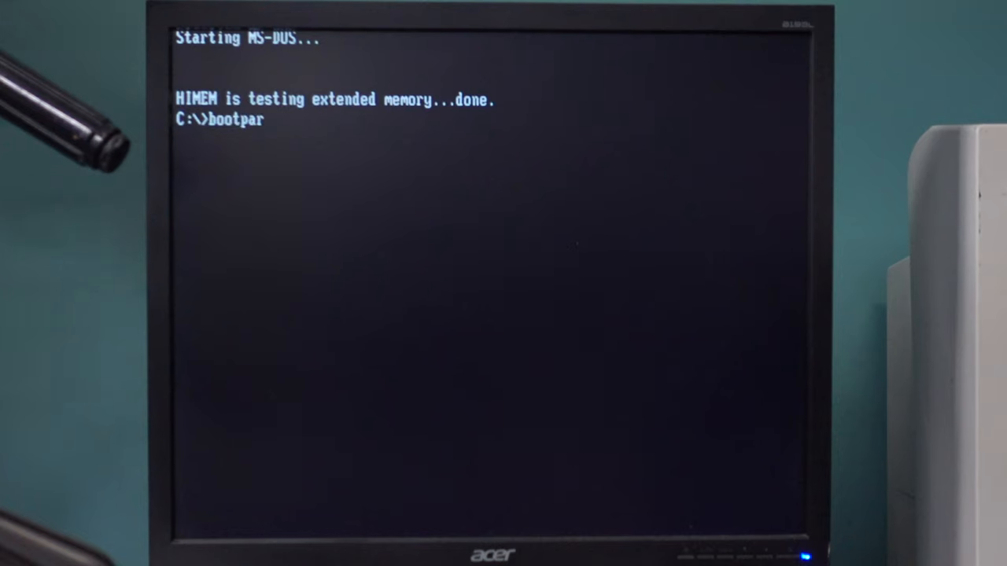
- List partitions, then run bootpart WIN98 C:\bootsect.w98 "Windows 98, BuD" to add the entry
key(Return)
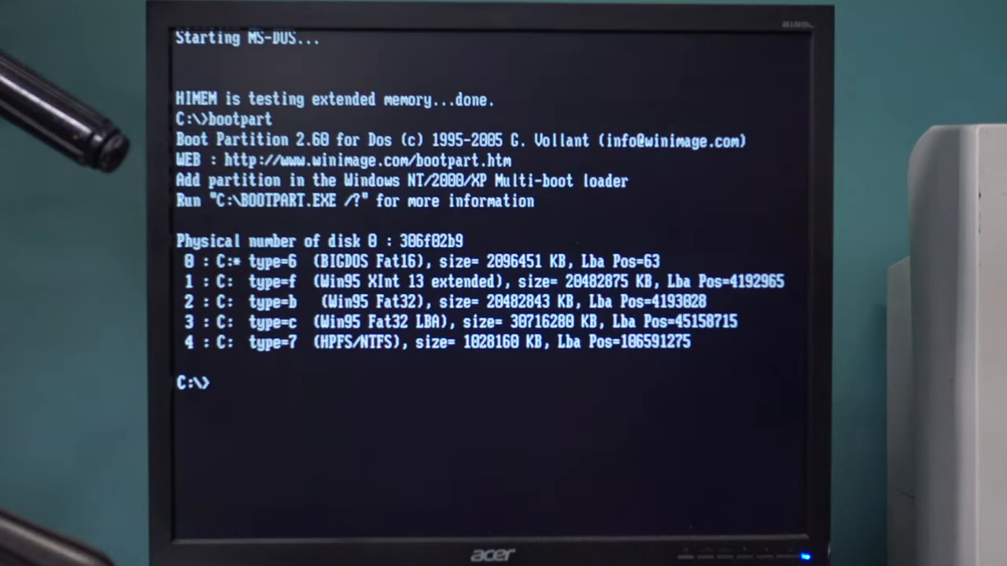
text(bootpart)
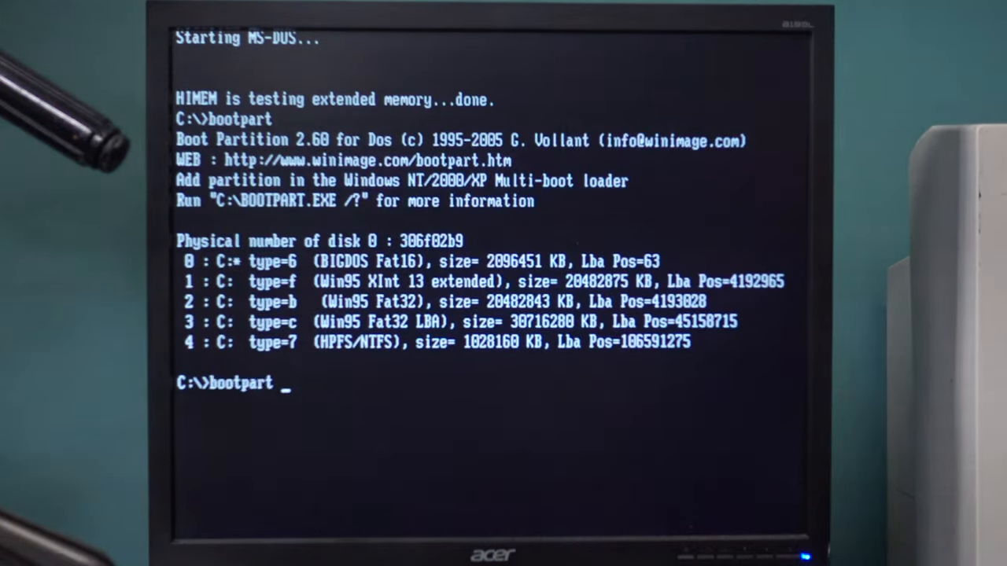
text(WIN9)
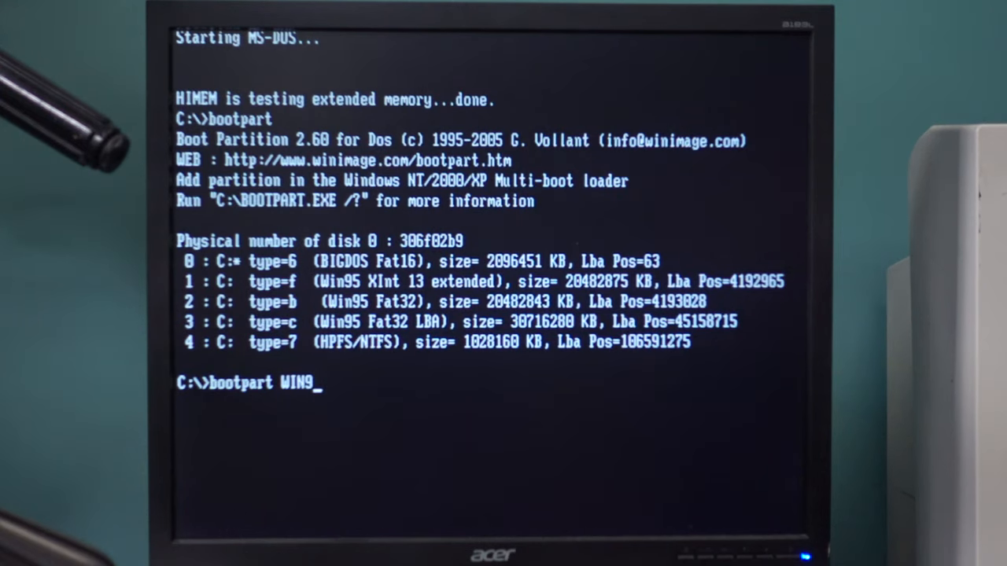
text(8 C:\)
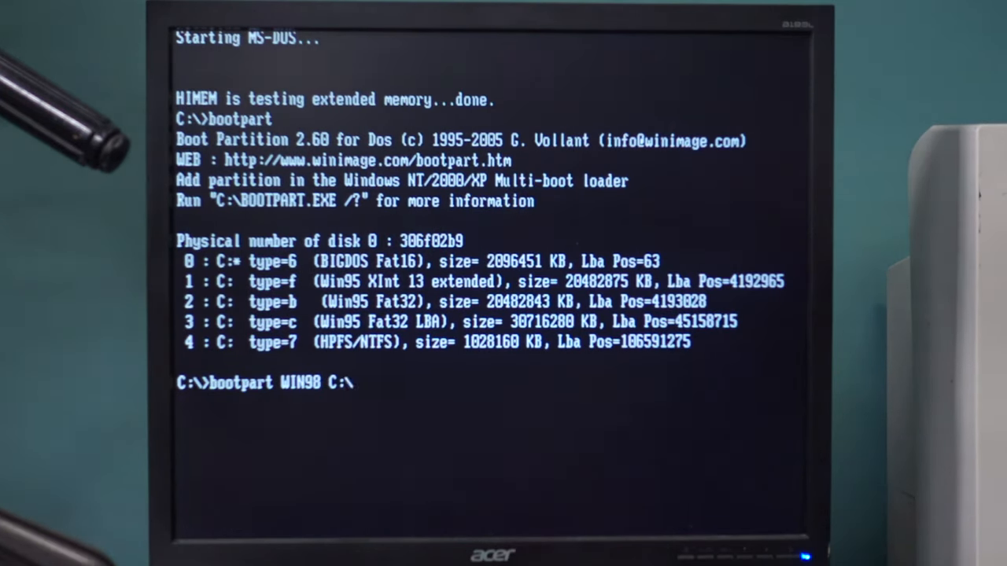
text(bootsect.)
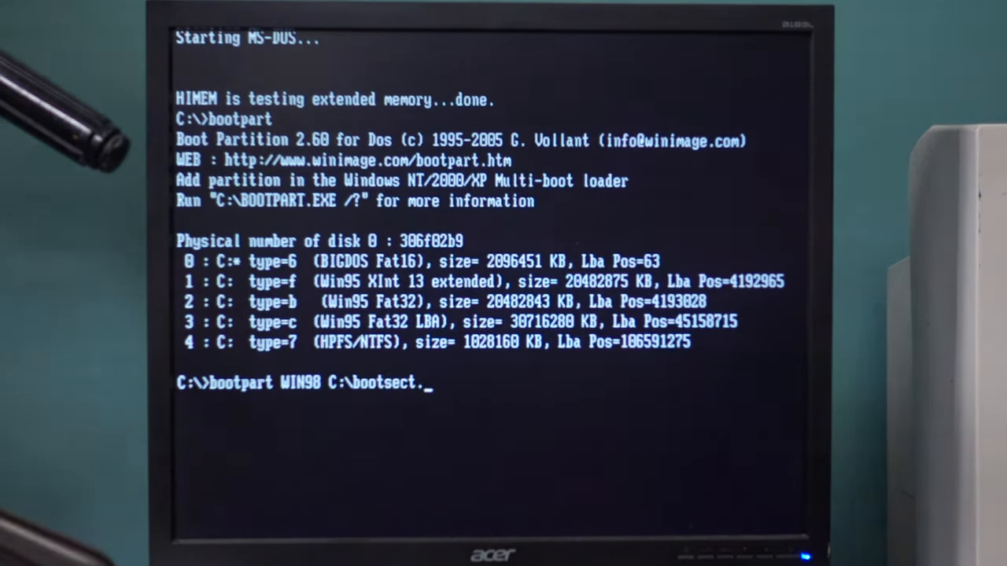
text(w98)
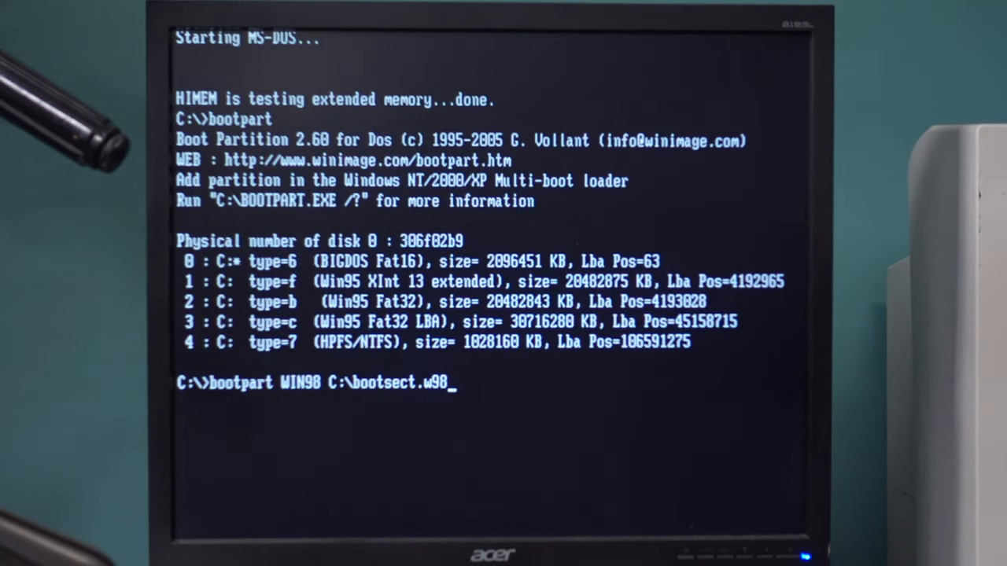
text("Windows 9)
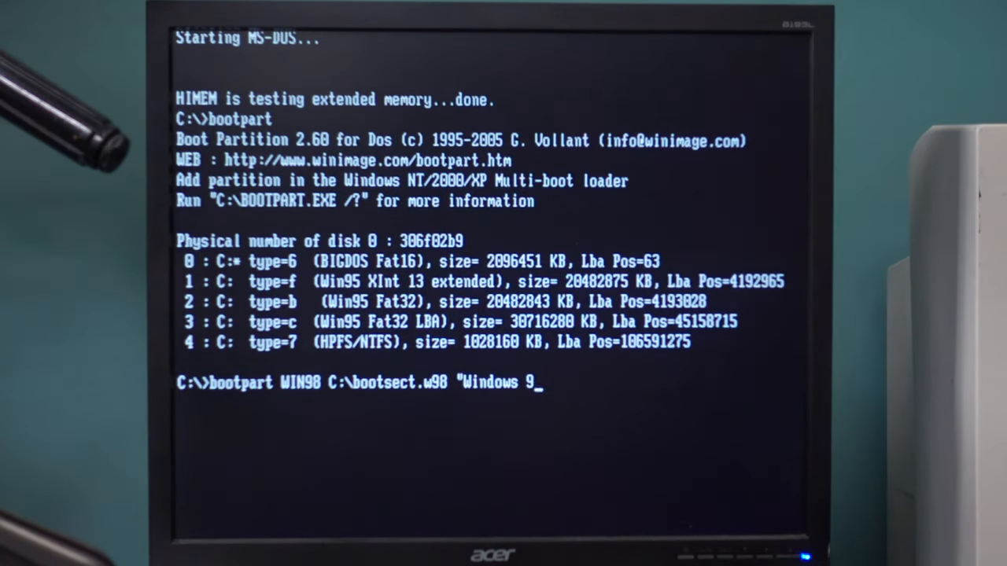
text(8, BuD)
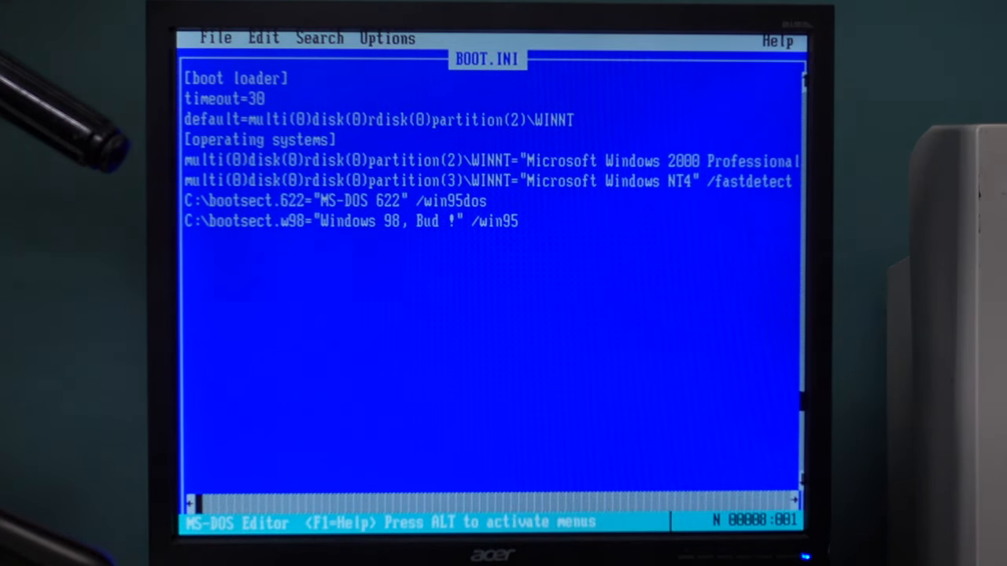
- Drop down the Edit menu in MS-DOS Editor to reach the cut, copy and paste commands
click(264, 38)
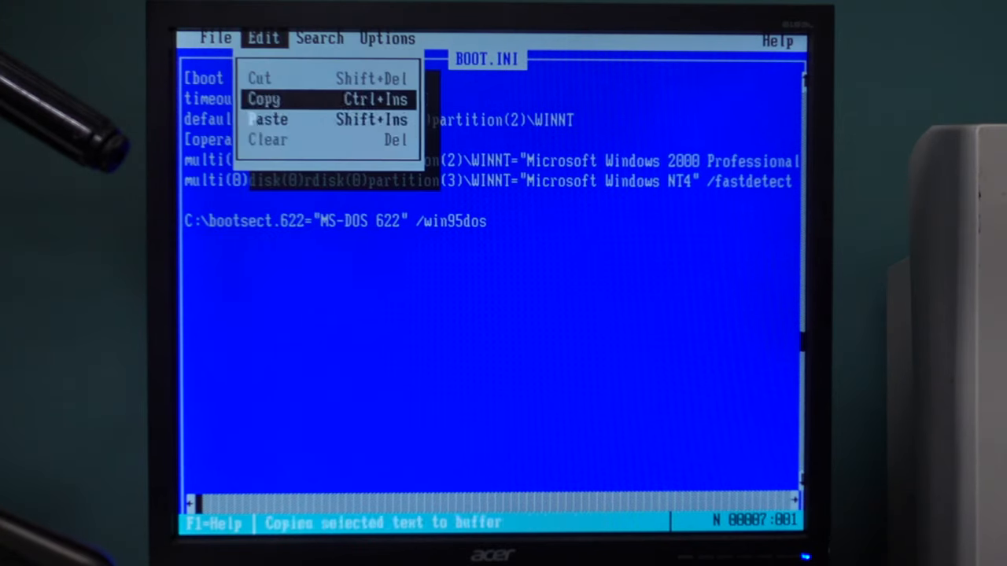